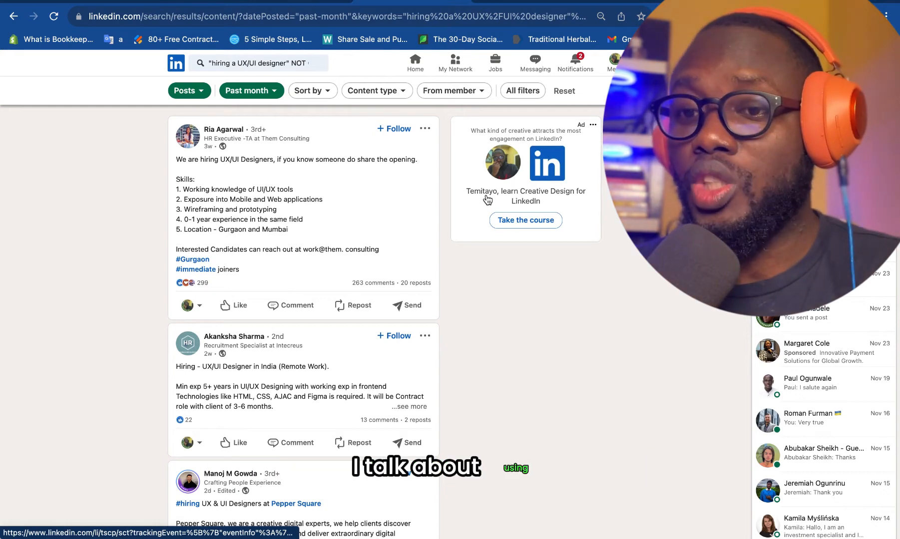
Step: Google 'linkedin boolean search' and open LinkedIn Help's 'Use Boolean search on LinkedIn' article
left_click(259, 63)
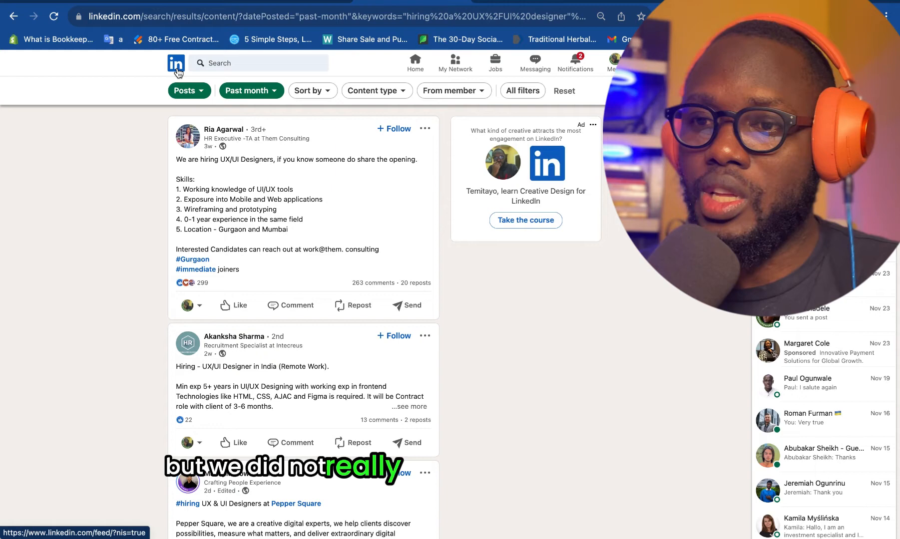
left_click(176, 63)
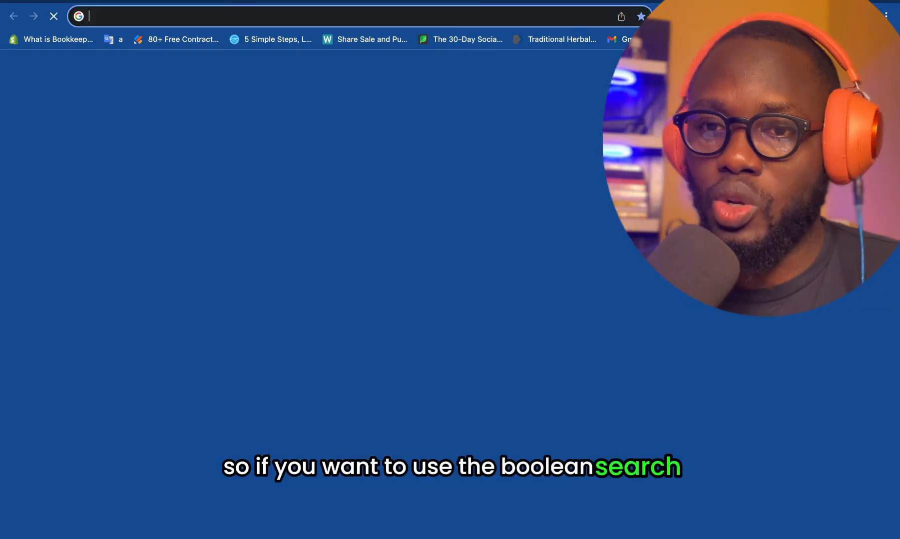
type("bo")
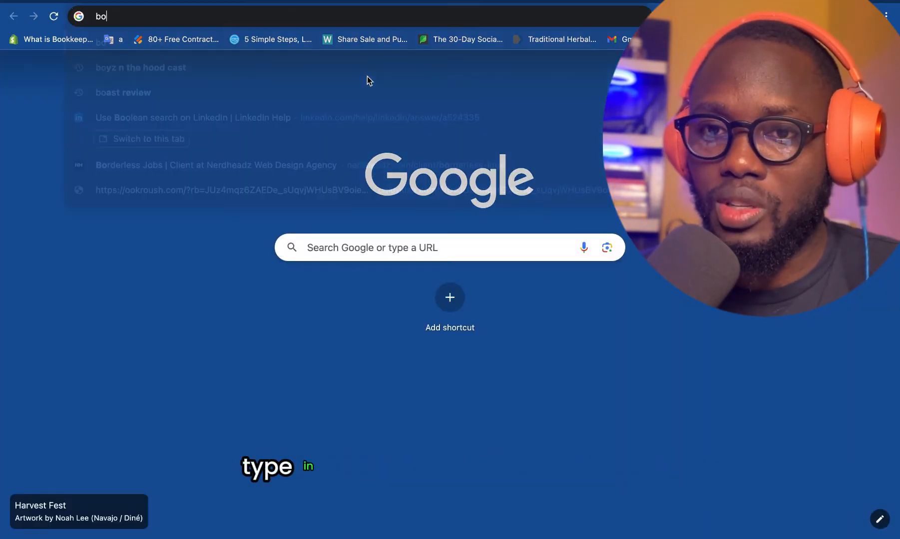
type("linkedin boolean search")
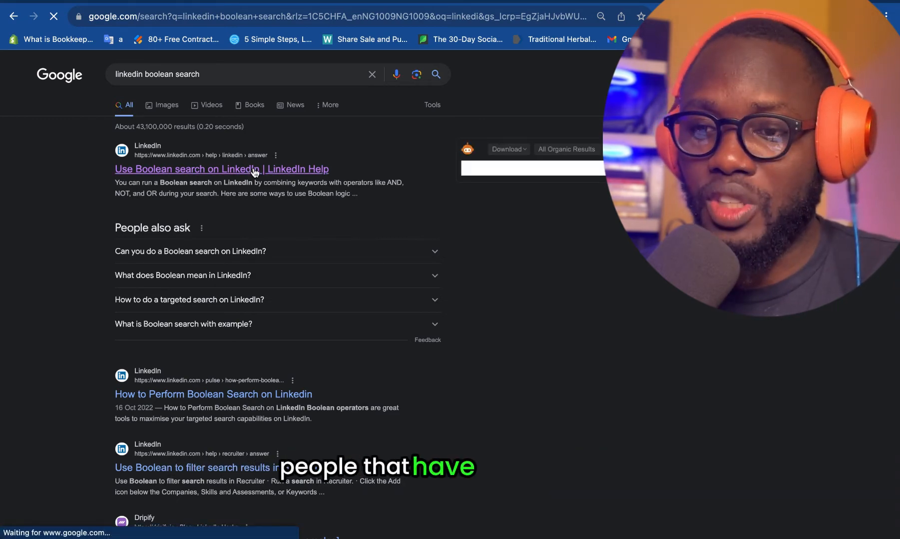
left_click(222, 169)
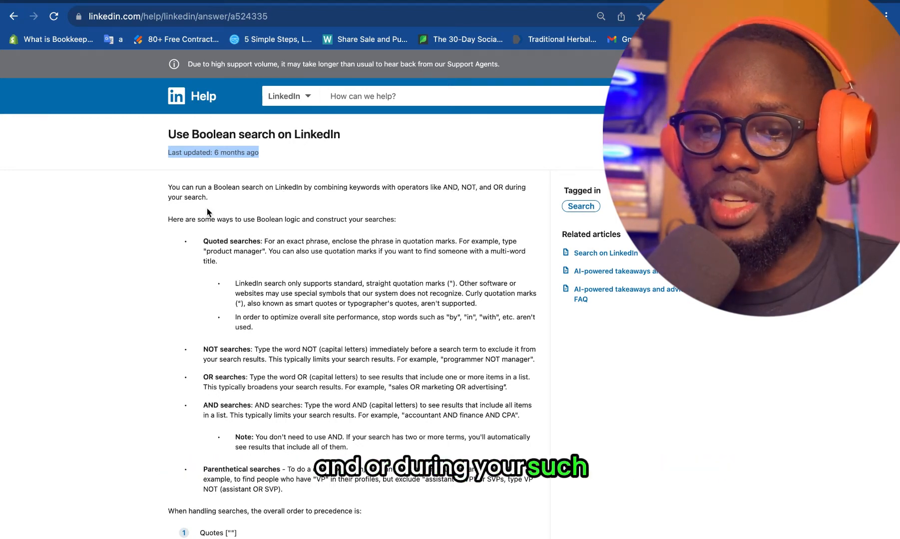
scroll("down", 3)
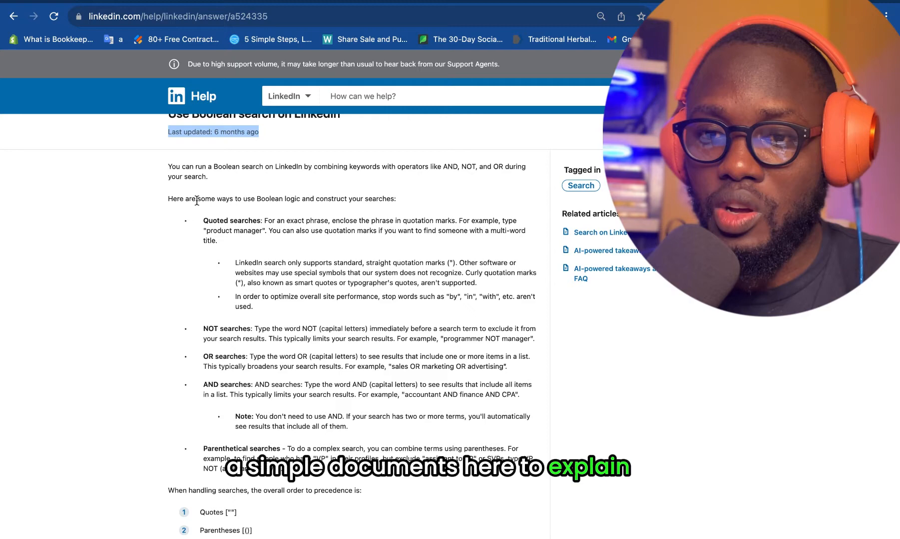
scroll("down", 3)
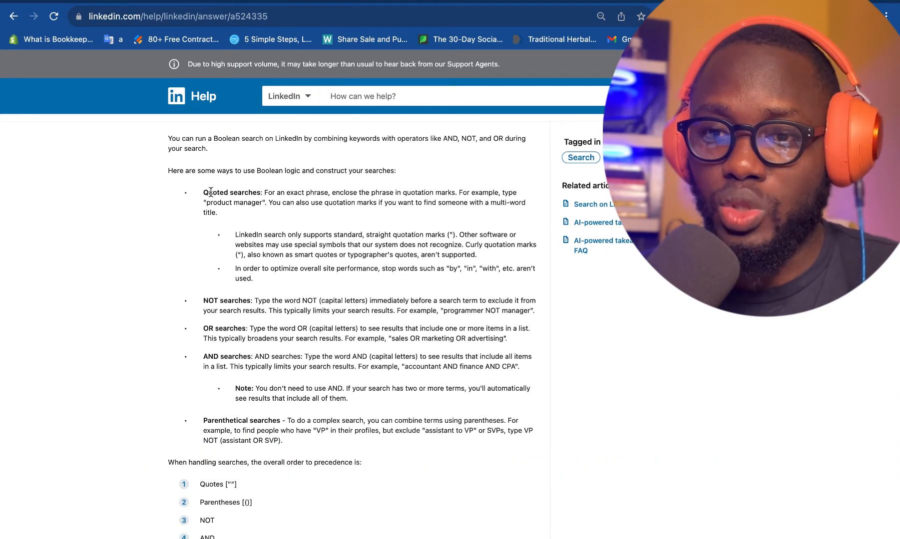
mouse_move(276, 198)
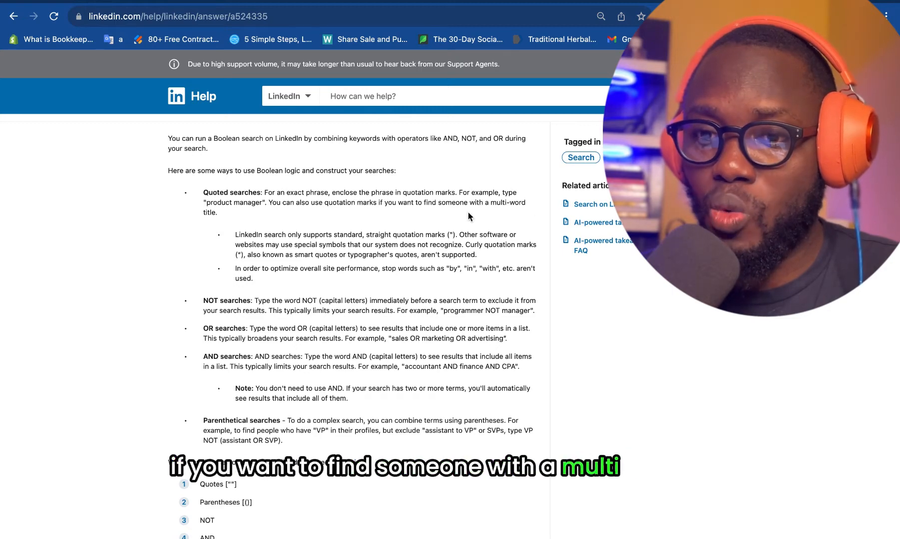
scroll("down", 3)
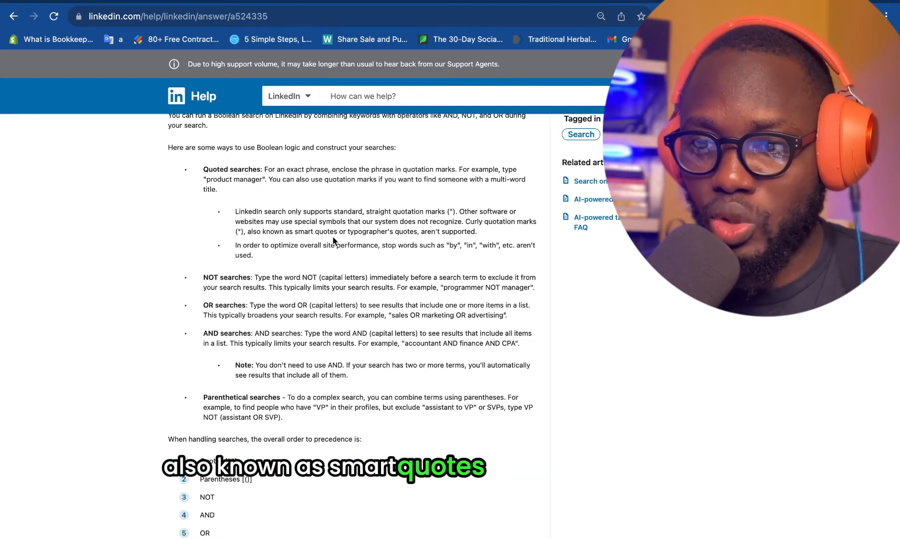
mouse_move(263, 258)
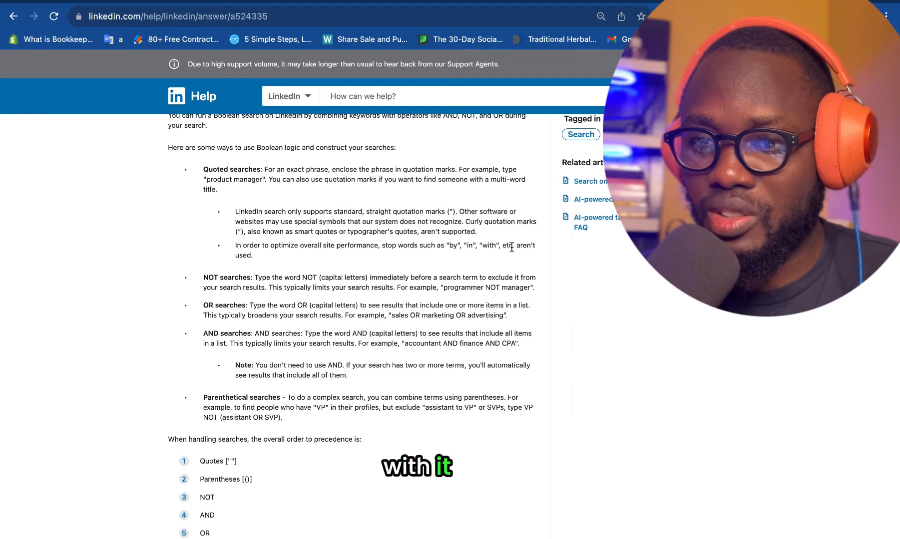
scroll("up", 3)
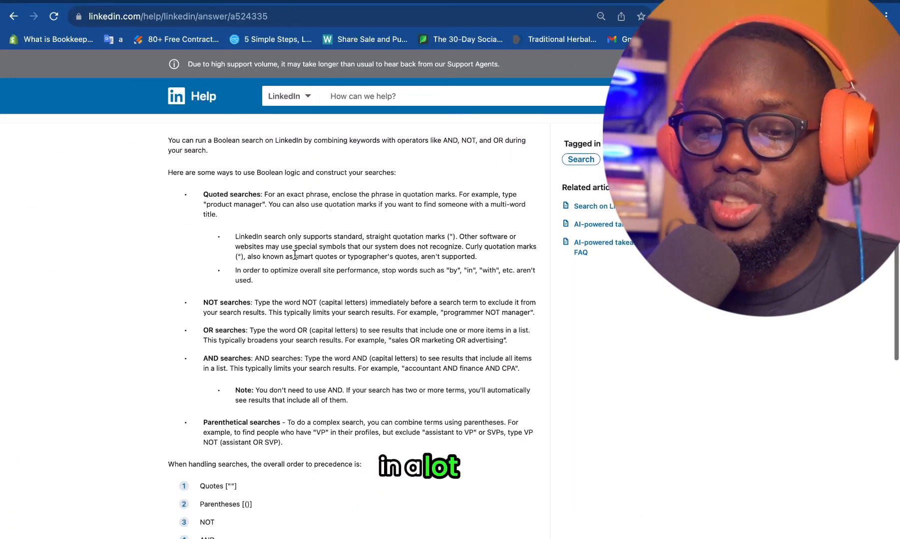
scroll("up", 3)
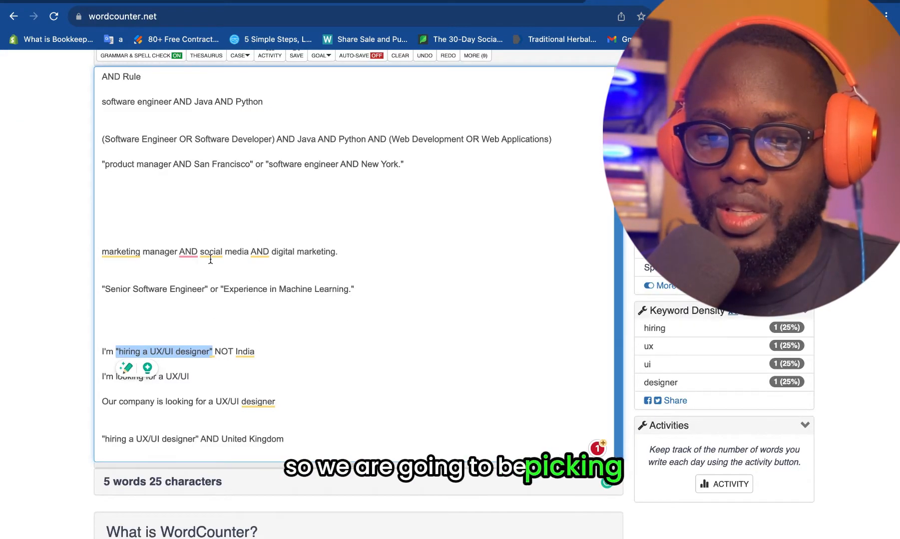
Step: Add a 'Likely key phrases' heading, drop NOT India, and complete 'looking for a UX/UI designer'
scroll("down", 3)
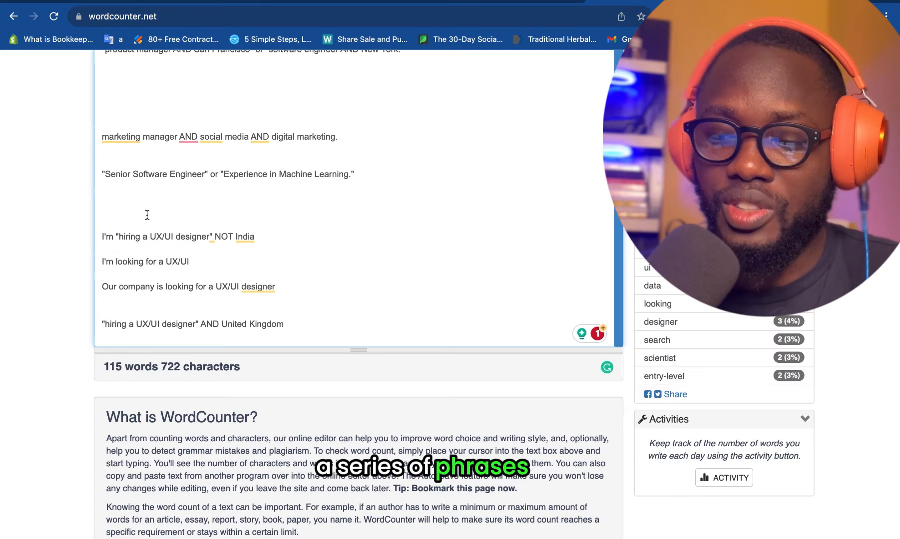
type("Likely key p")
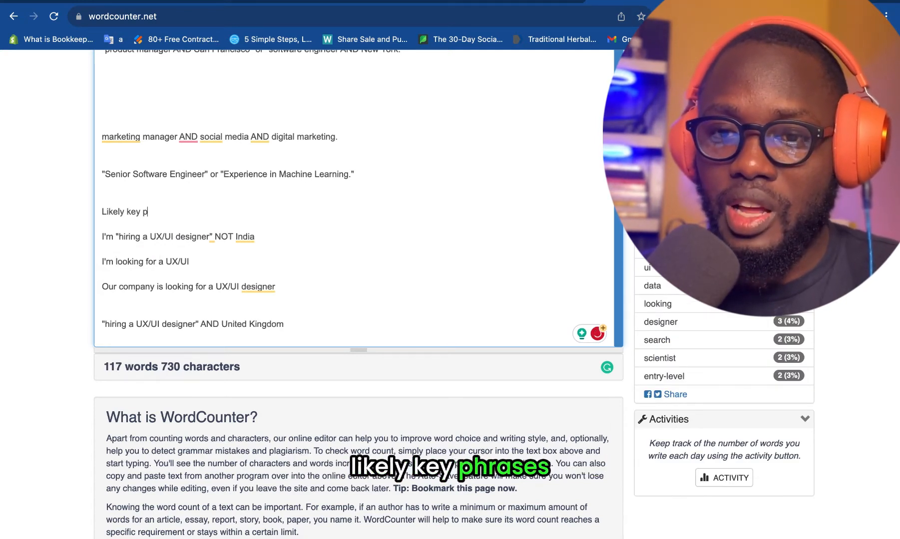
type("hrases")
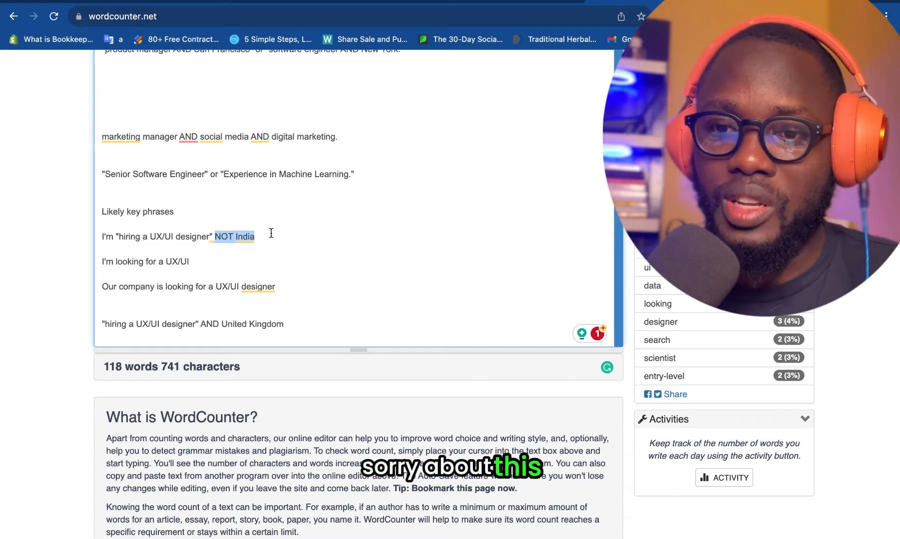
key("Backspace")
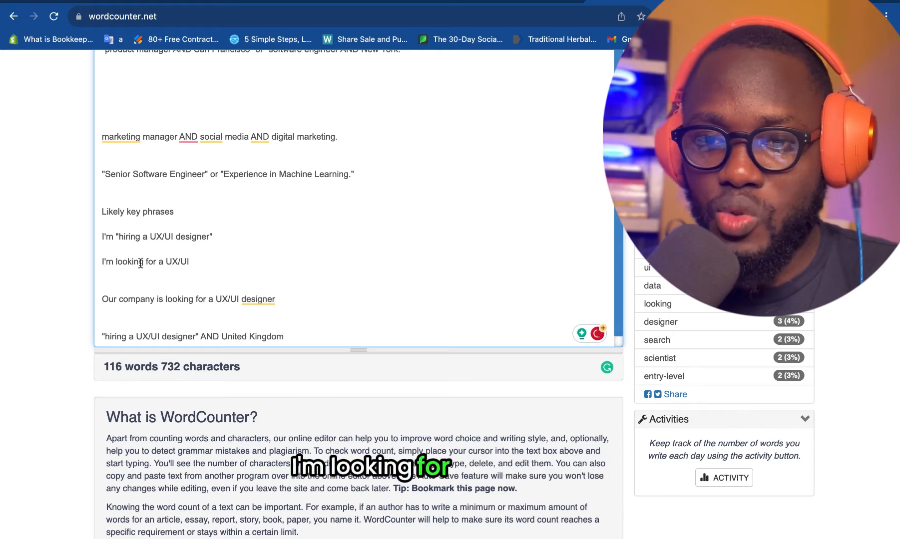
type("desig")
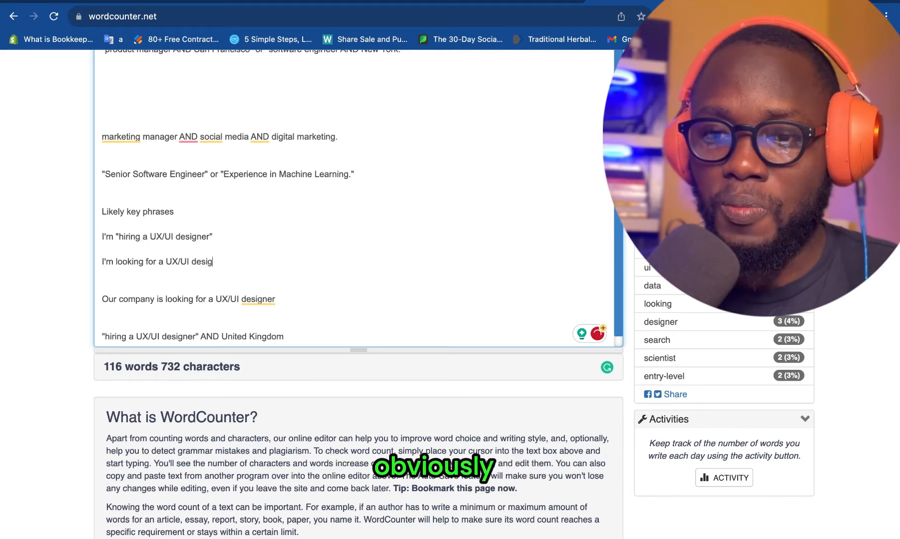
type("ner")
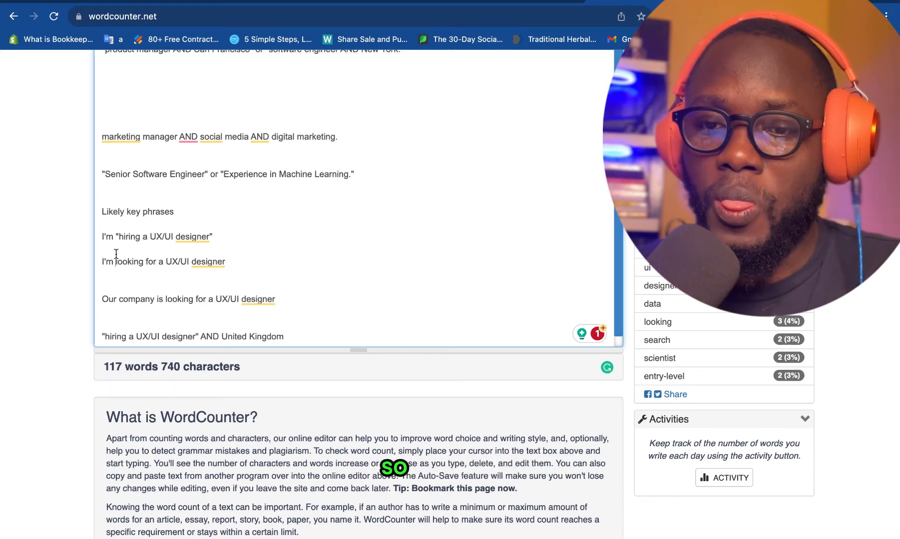
Step: Wrap the looking-for-a-UX/UI-designer phrase in quotation marks for exact matching
triple_click(157, 237)
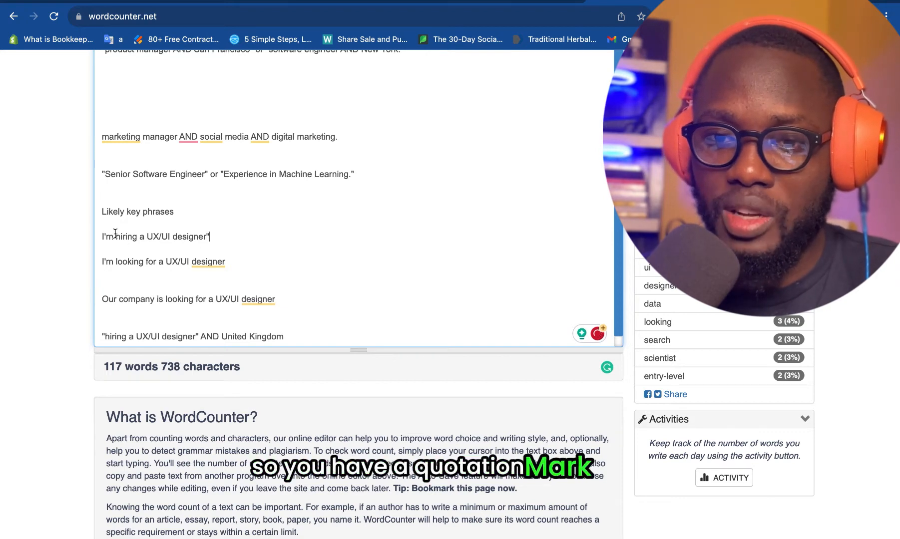
type("\"")
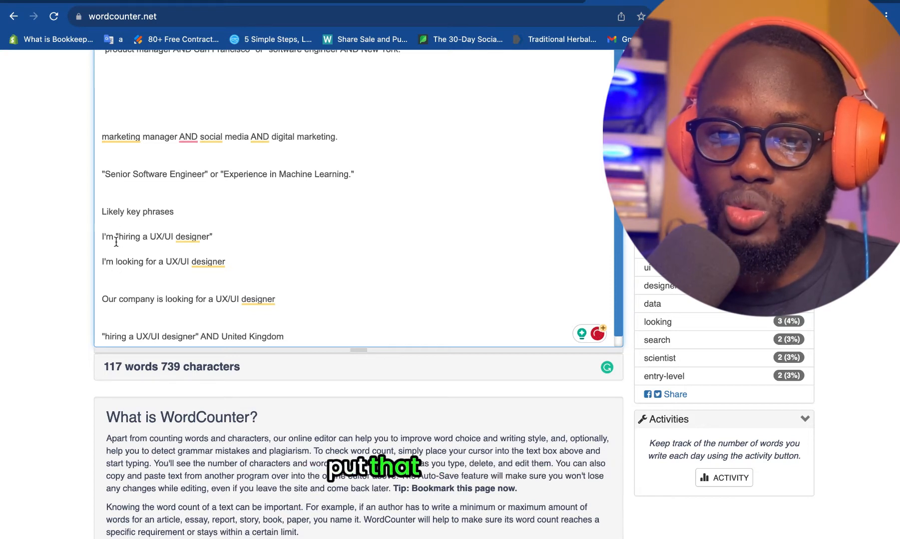
double_click(107, 237)
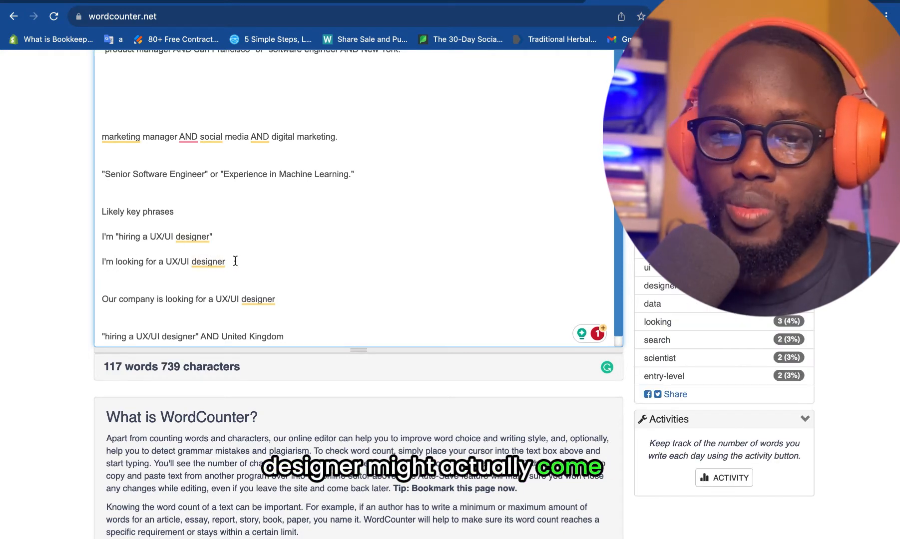
type("\"")
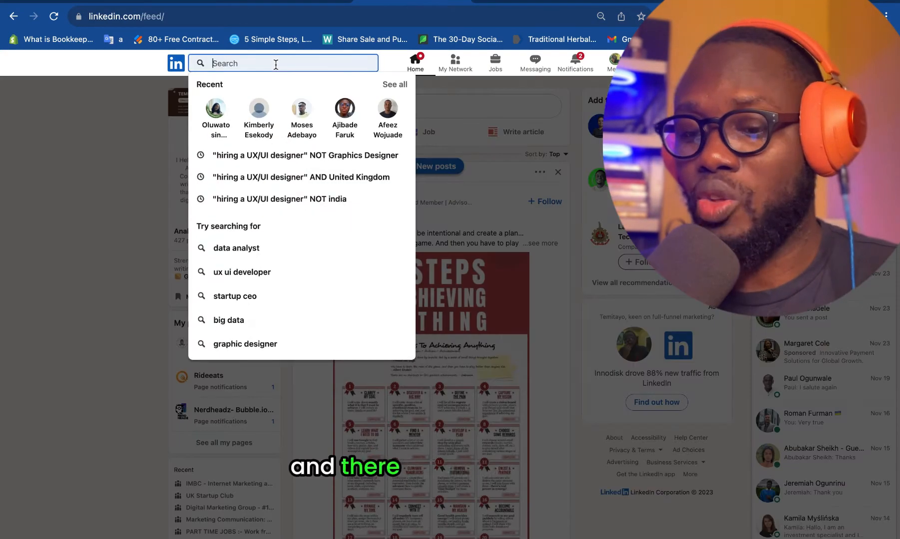
Step: Search LinkedIn for the exact phrase "looking for a UX/UI designer"
type("\"looking for a UX/UI designer\"")
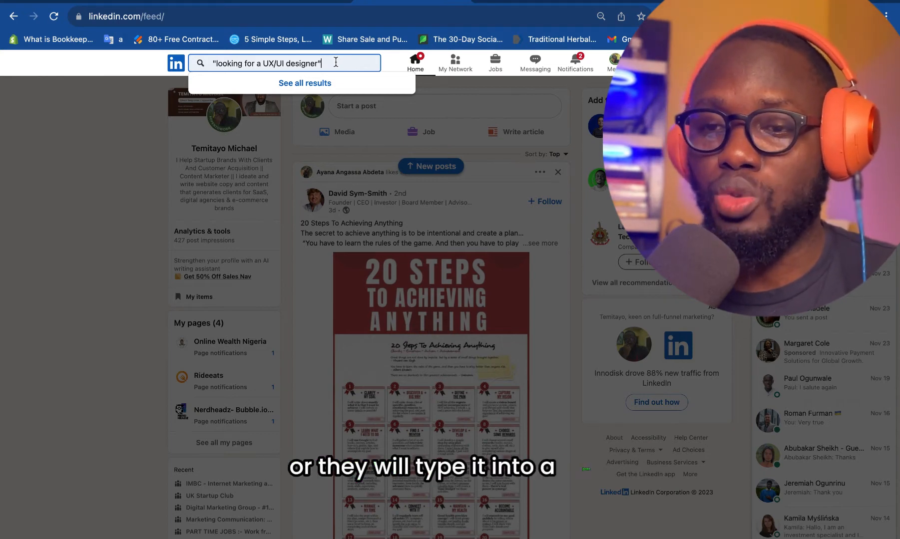
key("Return")
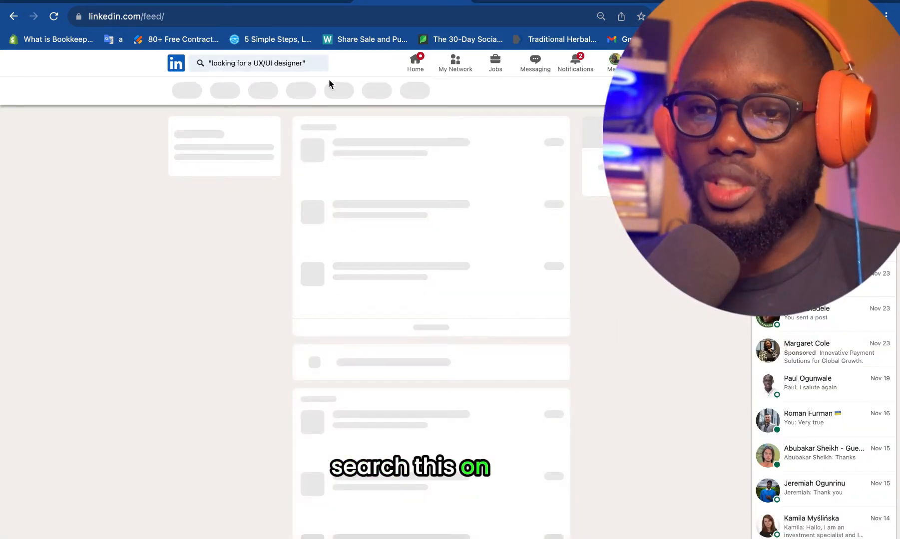
key("Return")
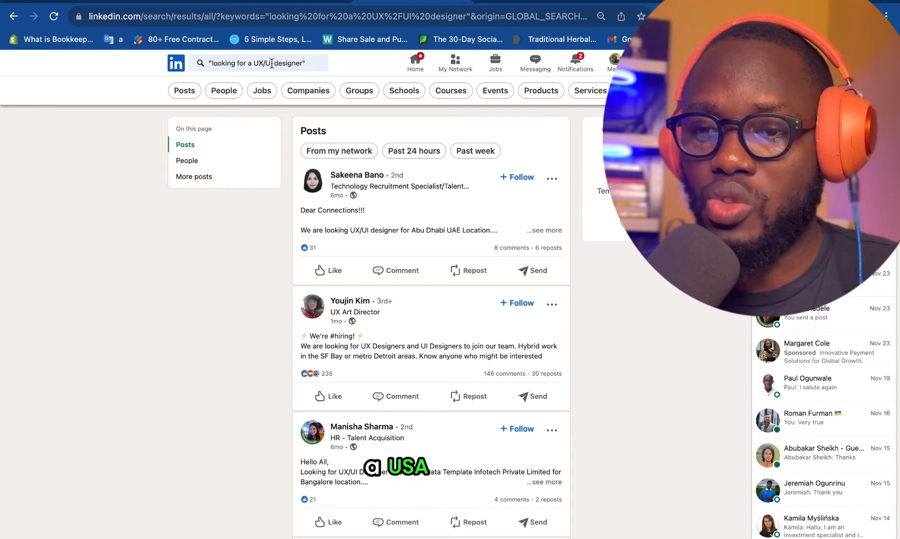
mouse_move(185, 112)
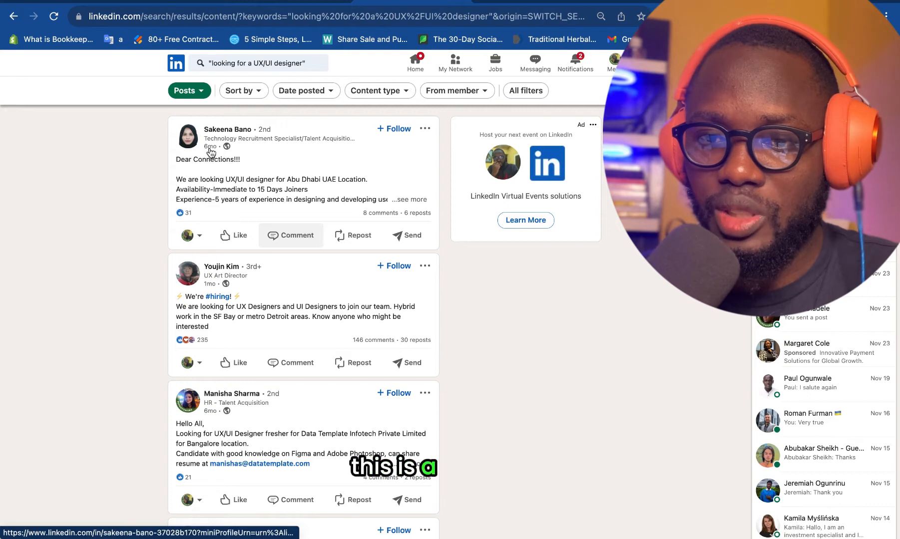
Step: Filter the post results by Date posted: Past week and show results
scroll("down", 3)
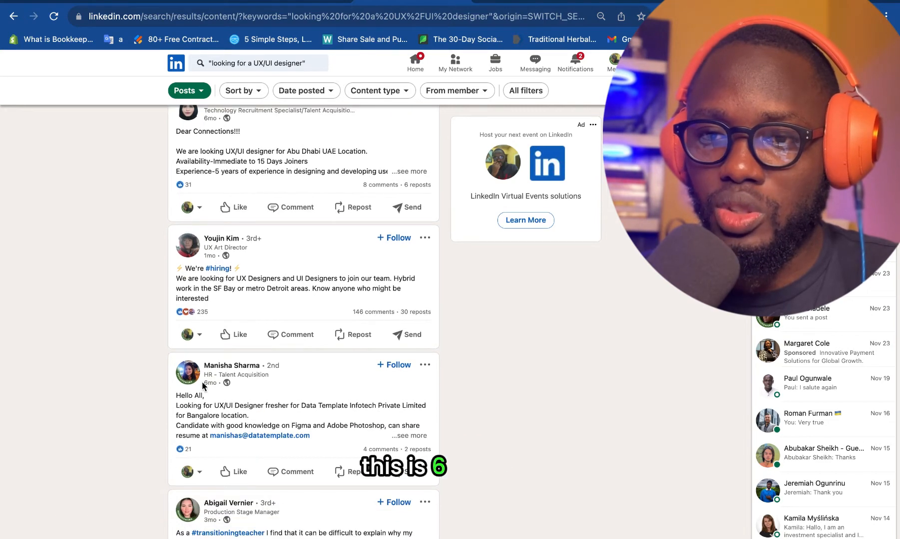
scroll("up", 3)
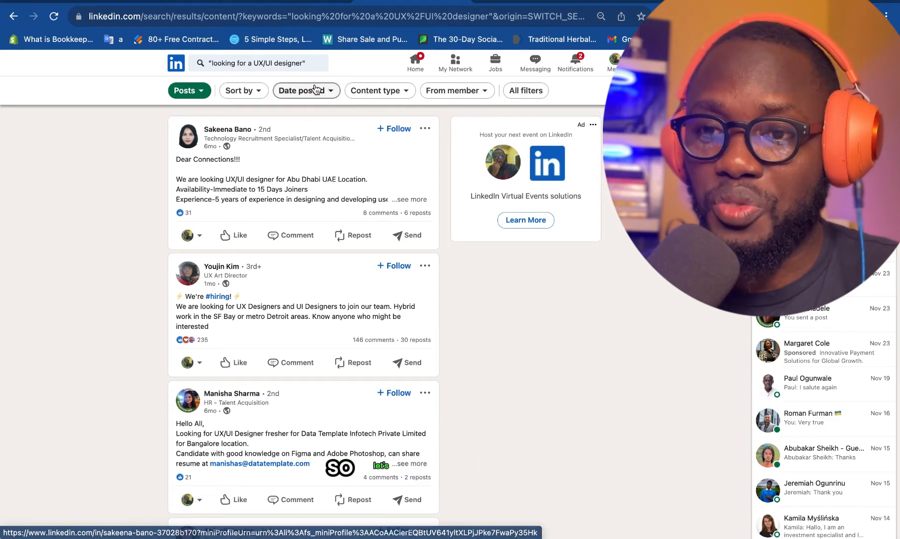
left_click(302, 90)
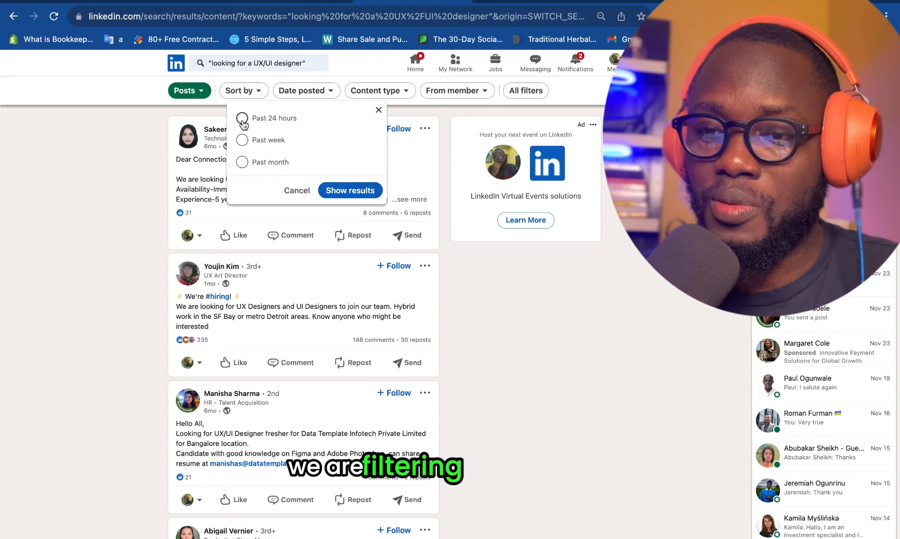
mouse_move(274, 121)
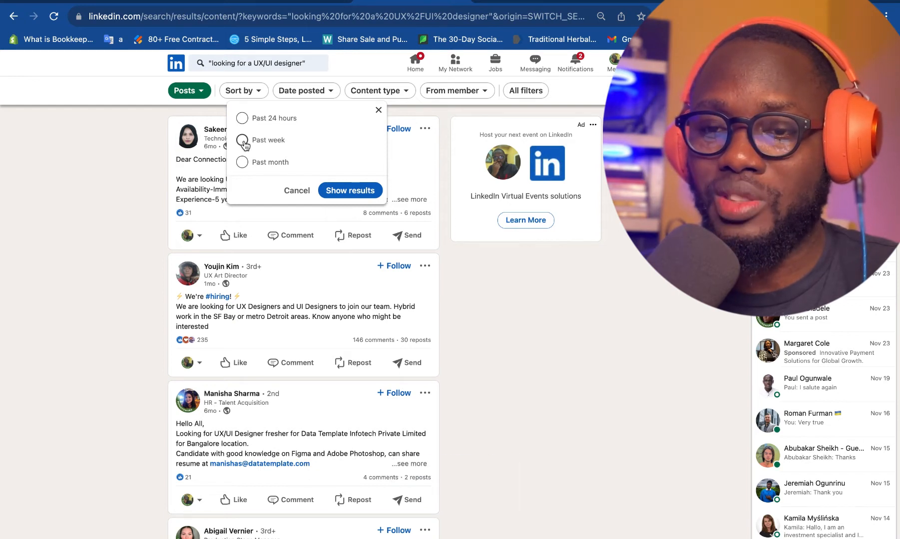
left_click(242, 140)
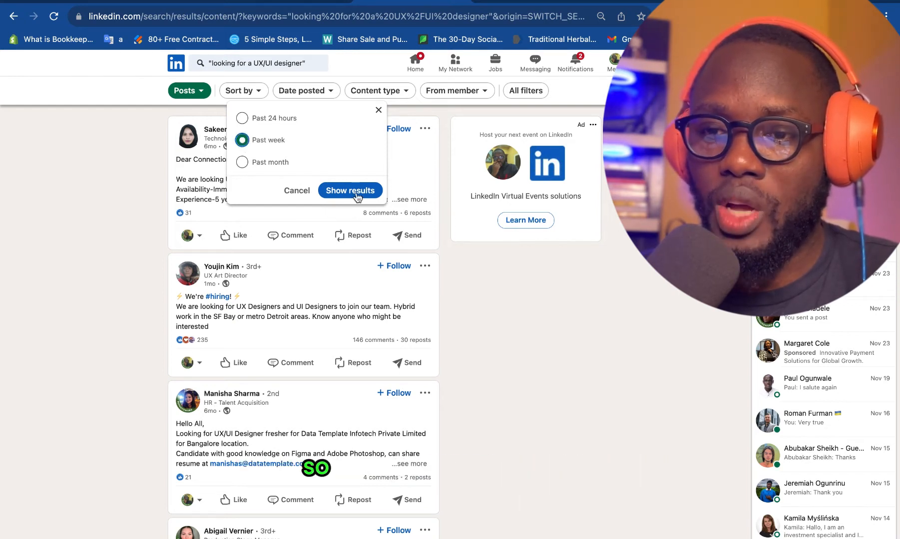
left_click(349, 189)
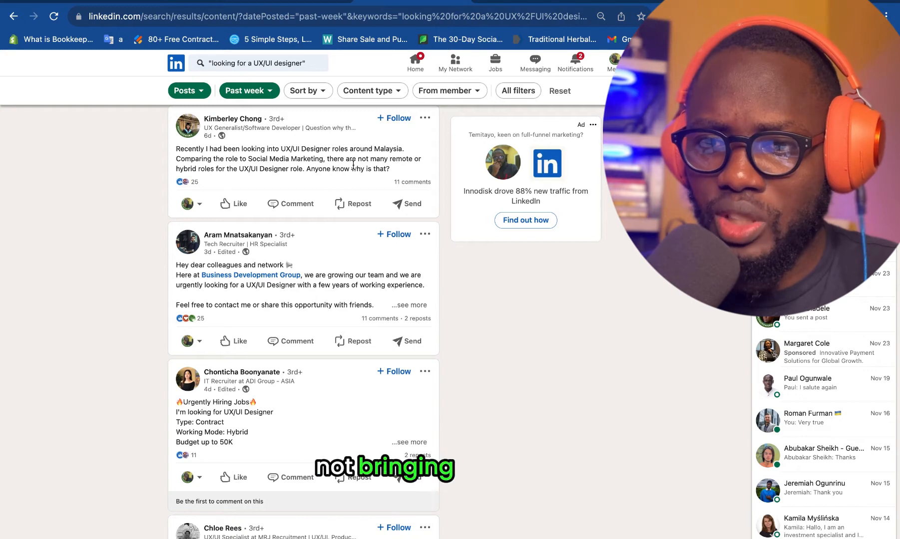
Step: Scroll the past-week results and expand the Business Development Group hiring post
scroll("down", 3)
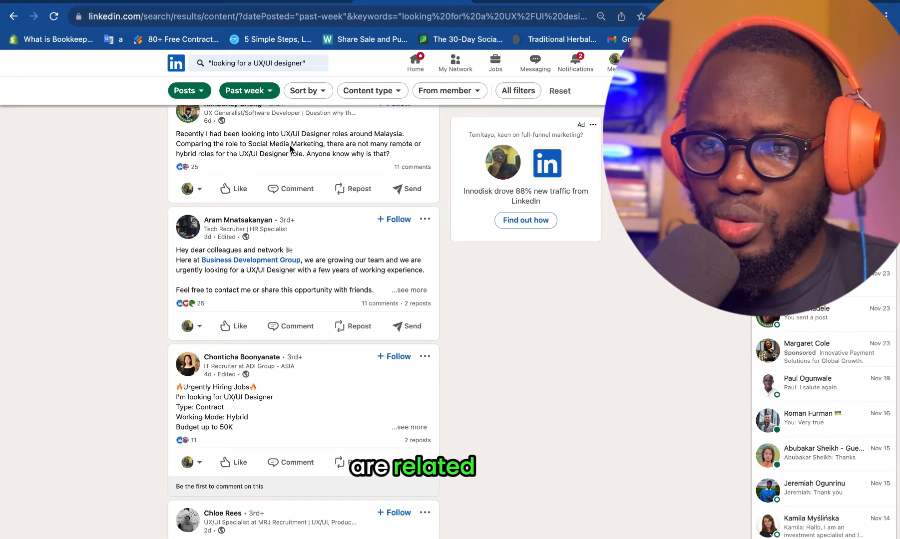
scroll("down", 3)
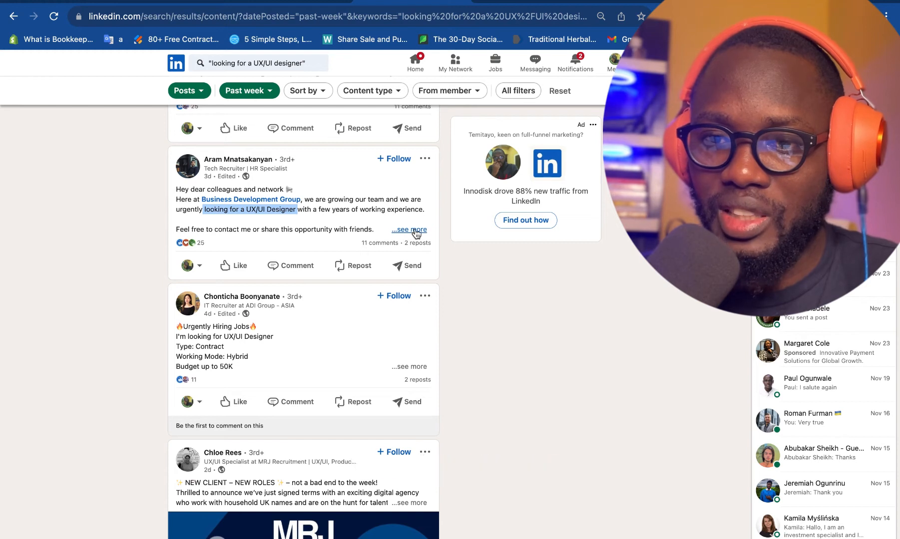
left_click(409, 230)
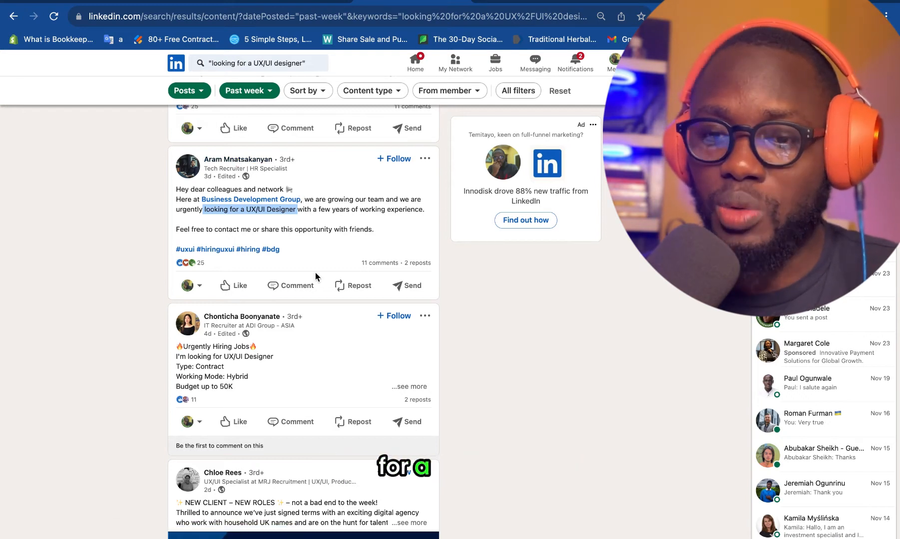
mouse_move(237, 159)
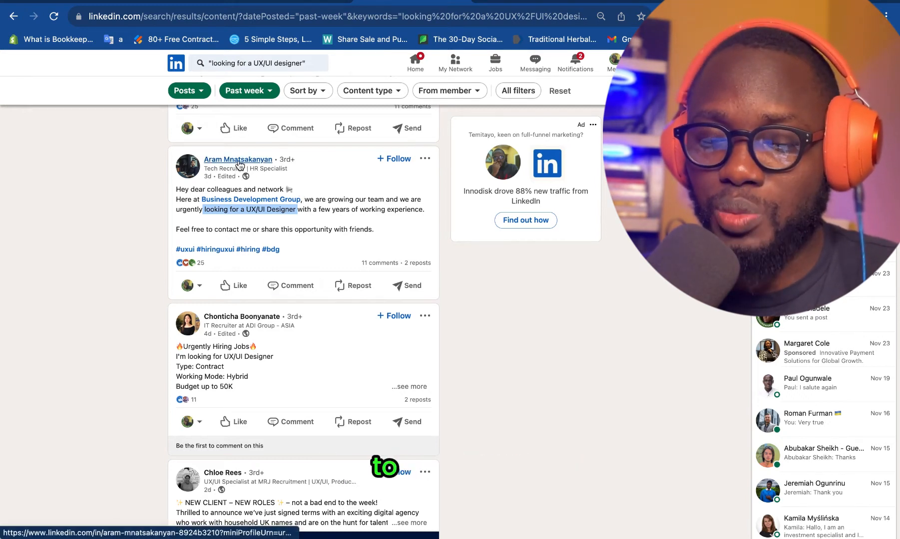
mouse_move(298, 217)
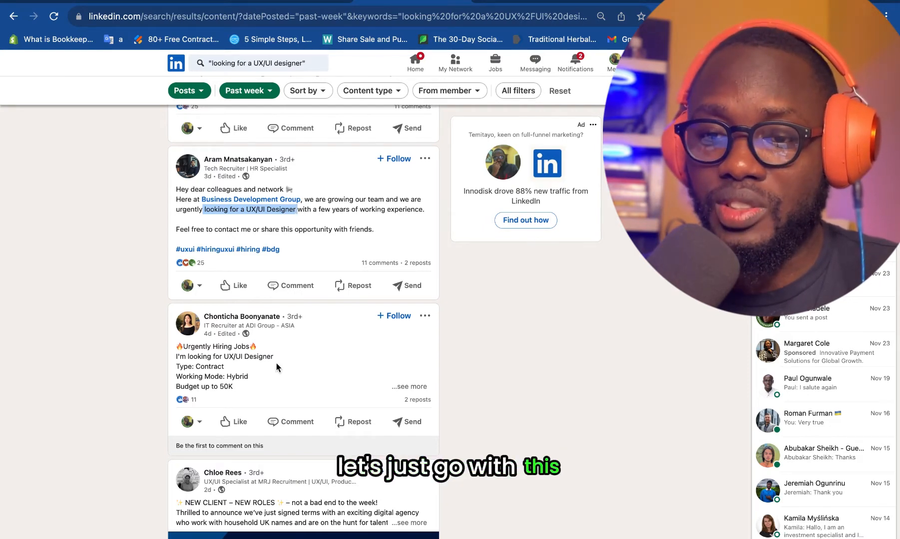
Step: Expand the hybrid contract job post and scroll through the remaining results
scroll("down", 3)
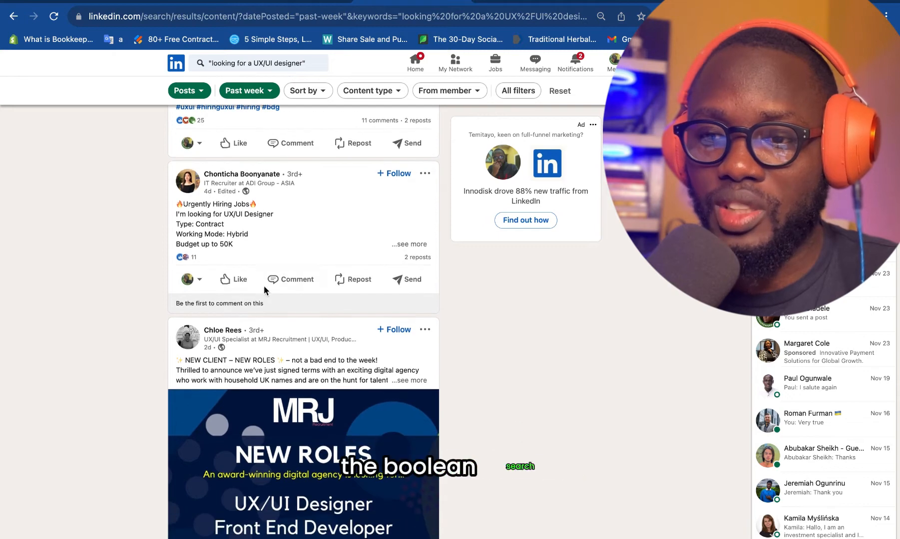
left_click(408, 243)
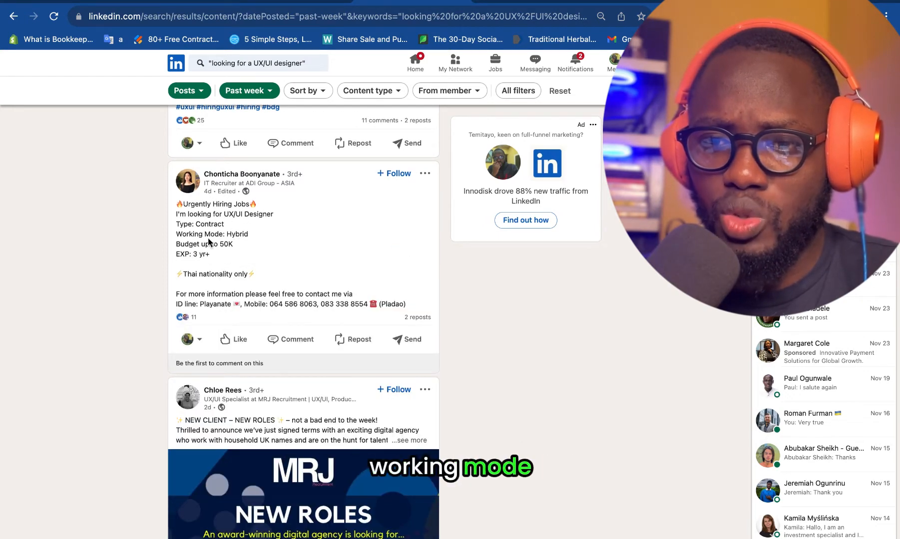
scroll("down", 3)
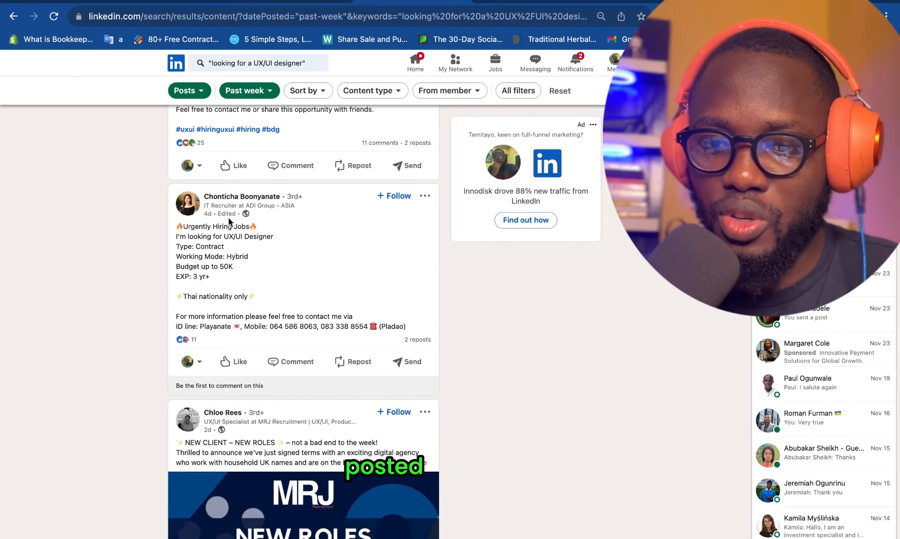
scroll("down", 3)
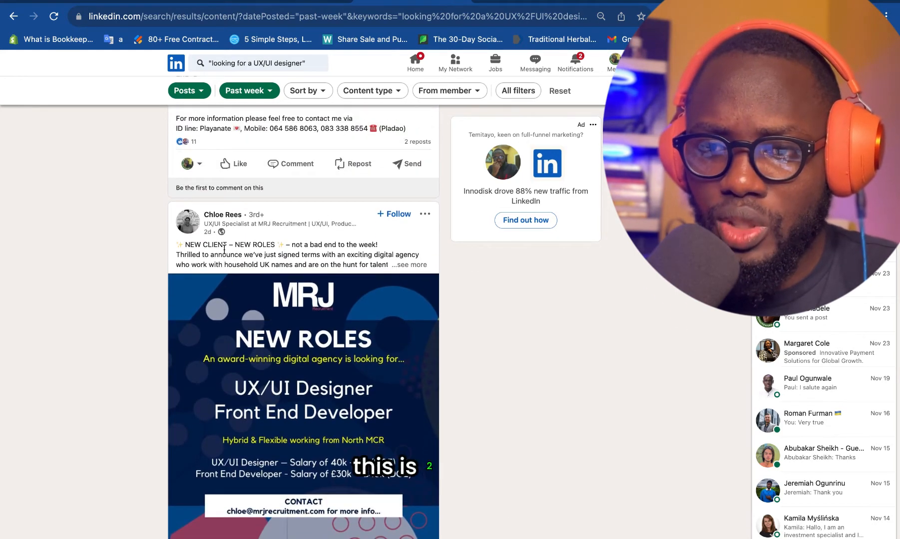
scroll("down", 3)
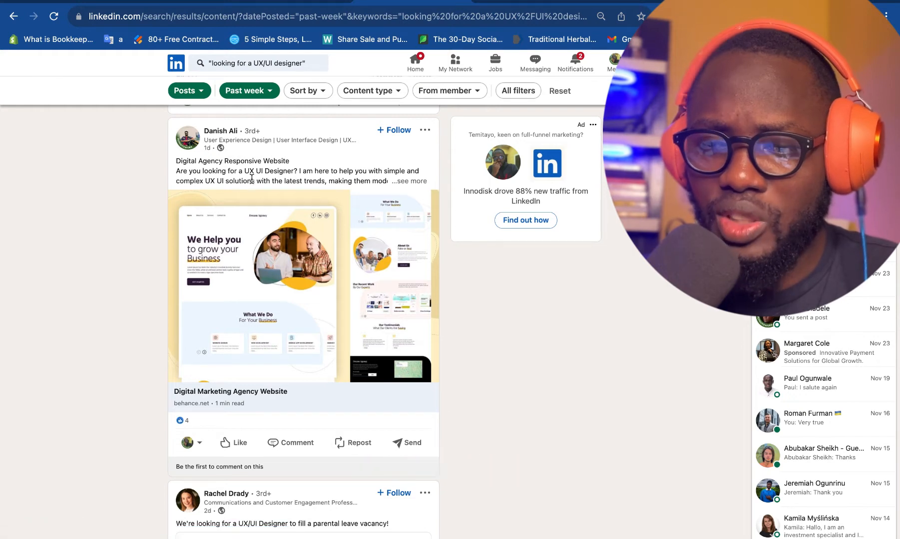
scroll("down", 3)
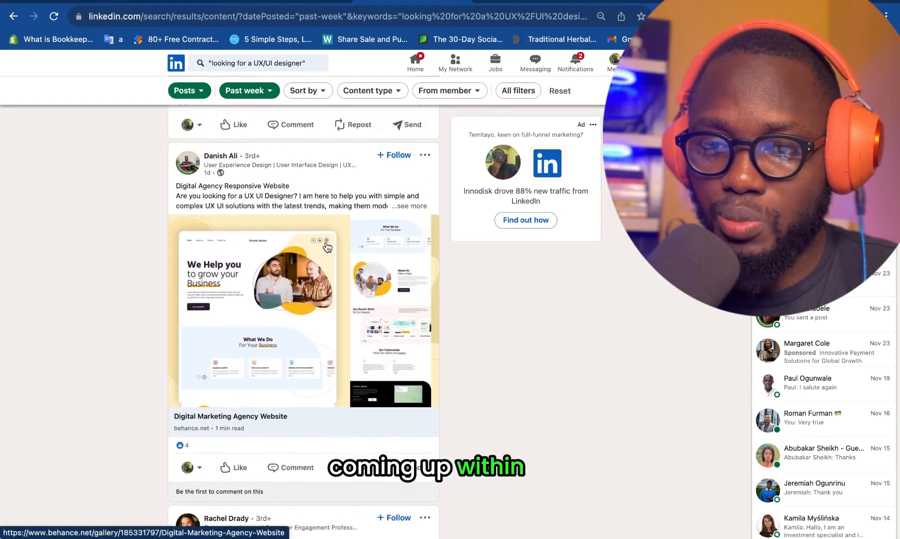
scroll("up", 3)
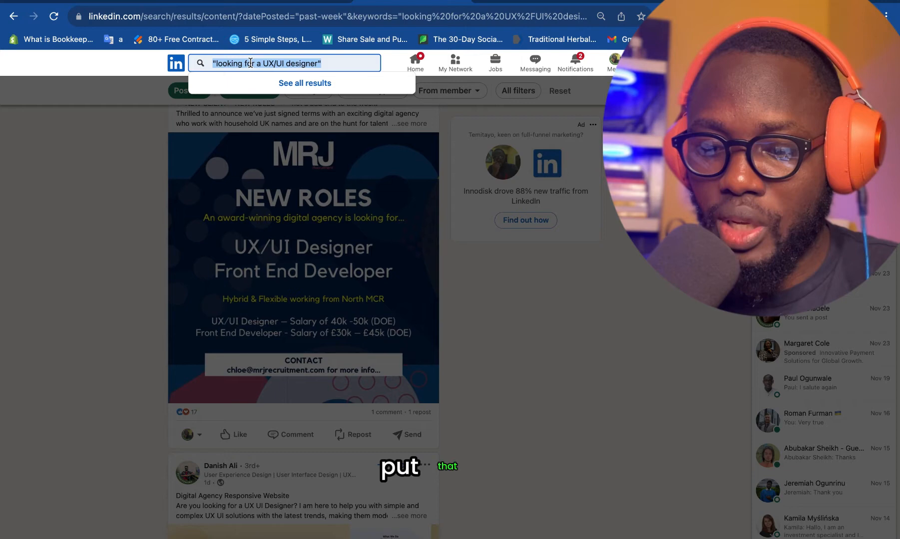
key("Return")
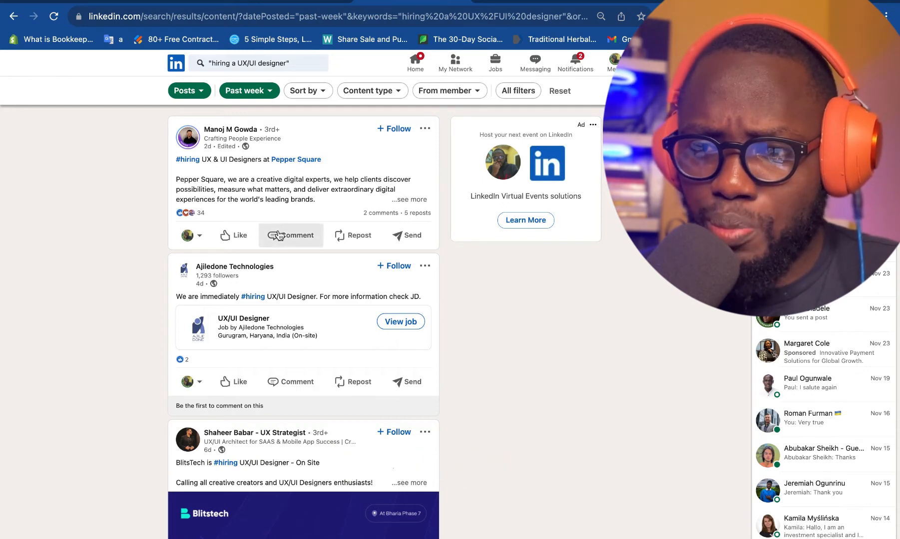
scroll("down", 3)
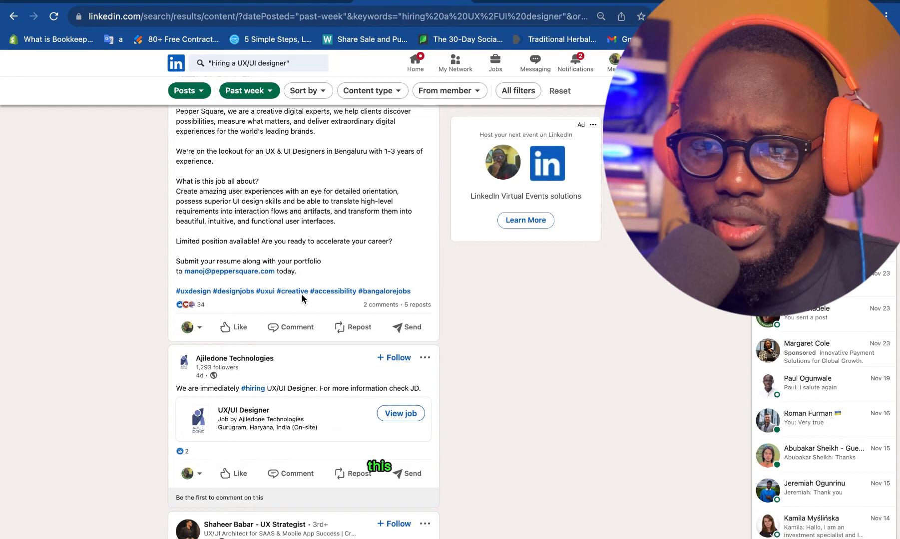
scroll("up", 3)
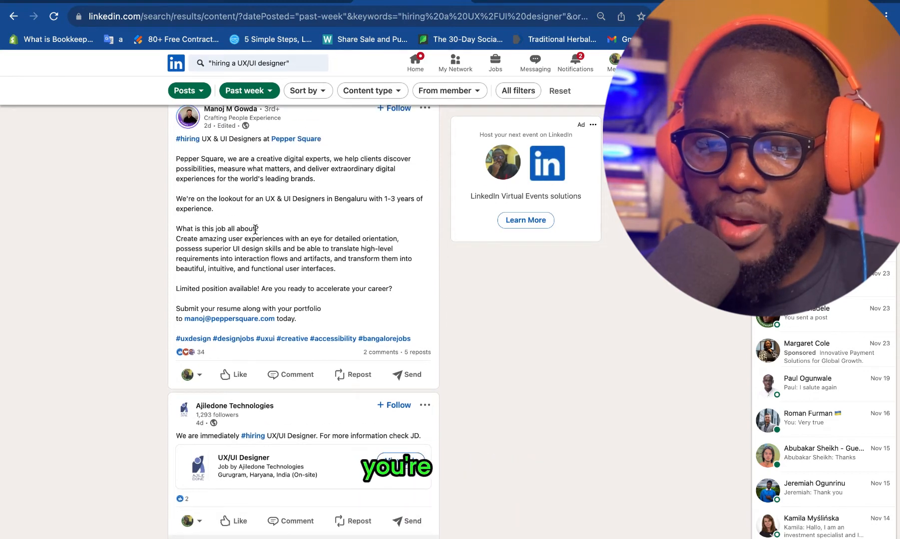
scroll("down", 3)
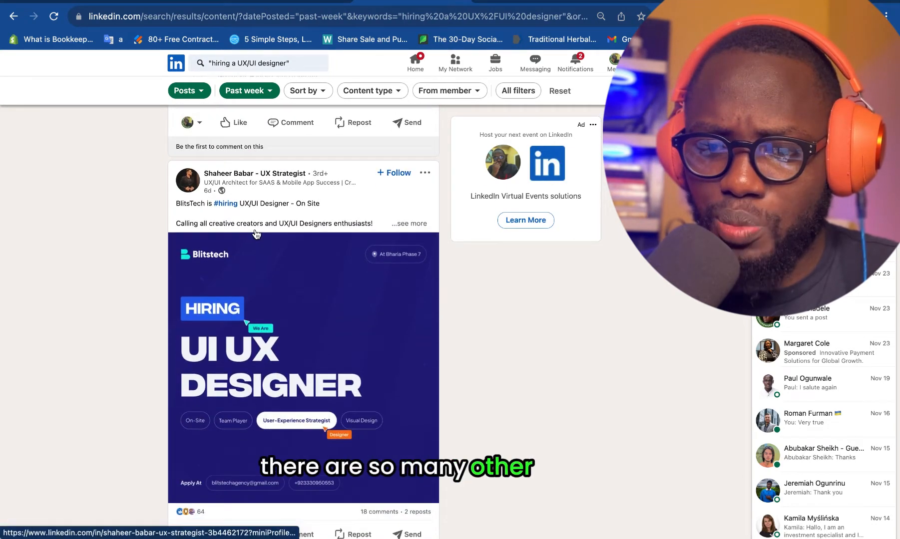
scroll("down", 3)
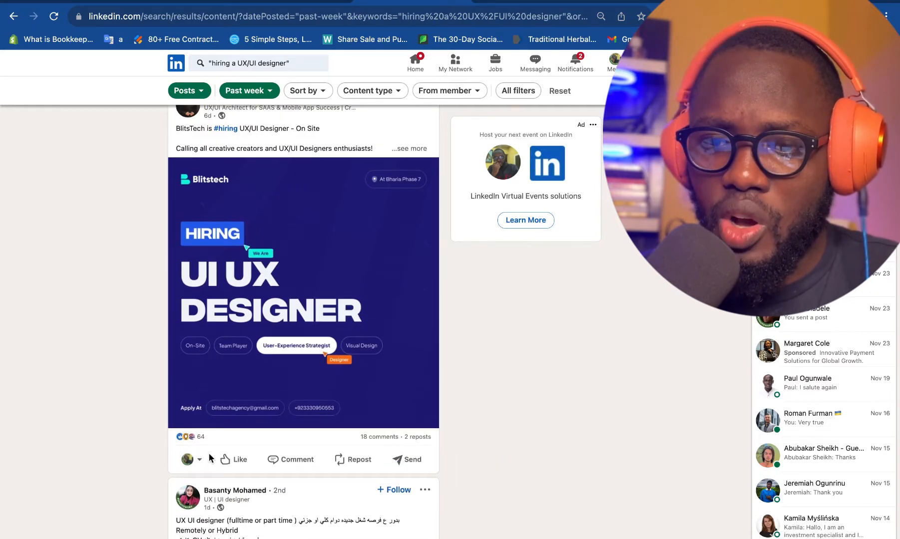
scroll("down", 3)
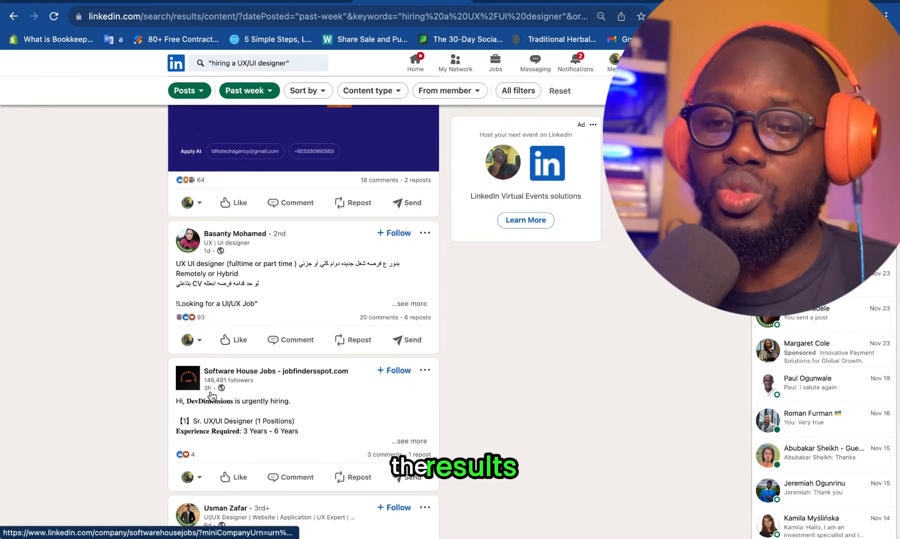
scroll("down", 3)
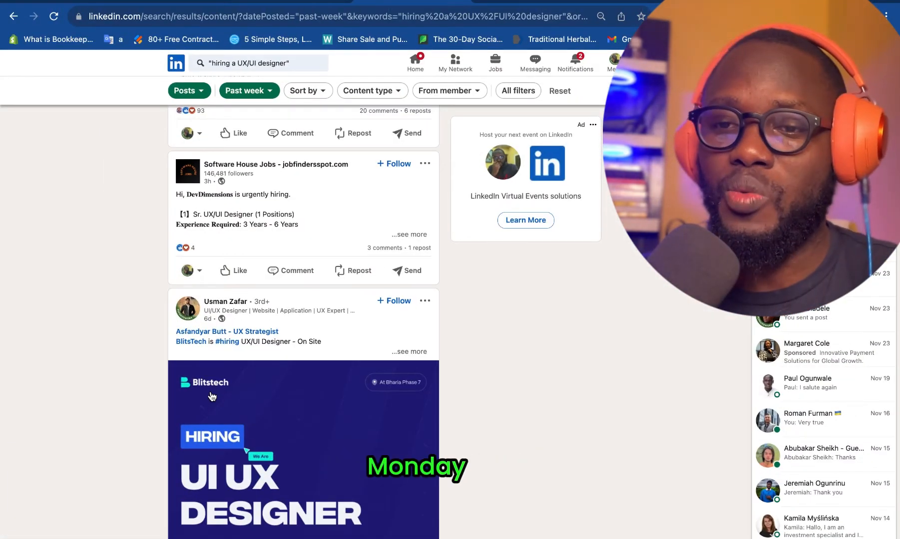
left_click(245, 90)
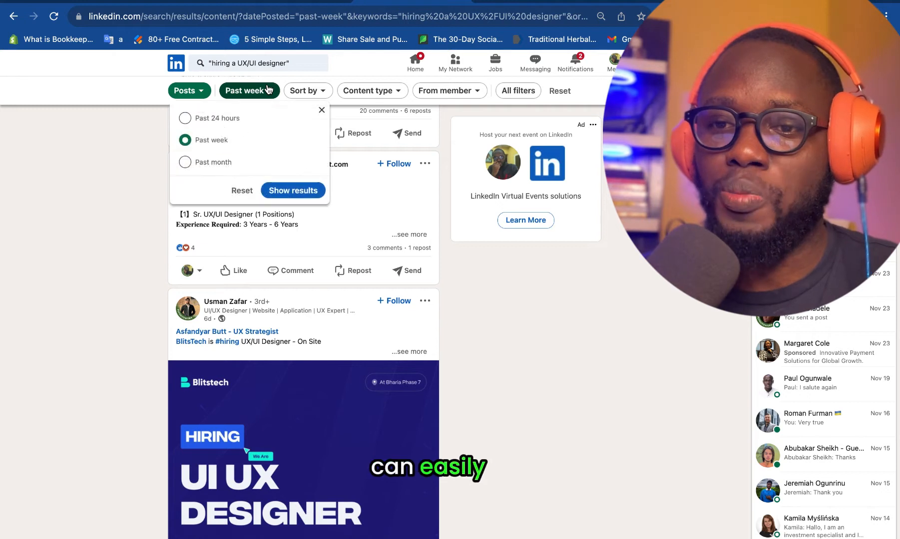
mouse_move(78, 165)
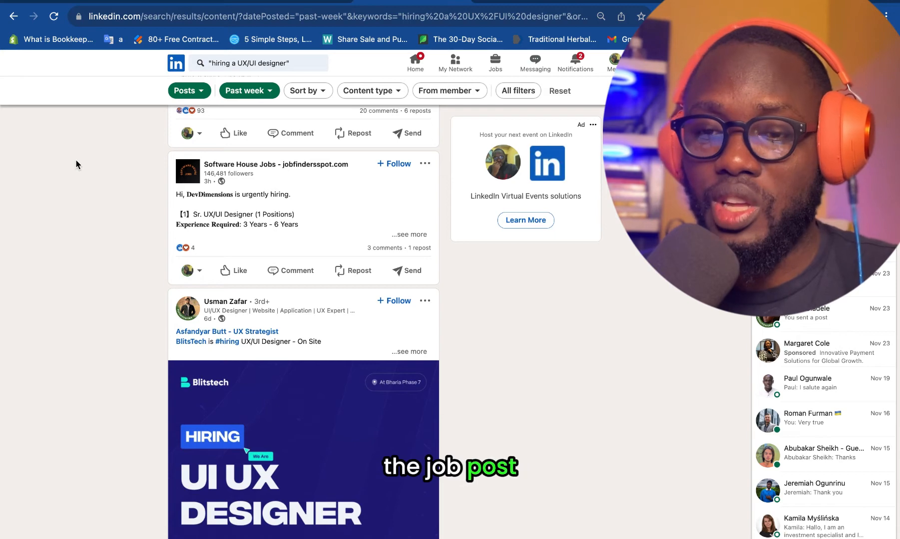
scroll("down", 3)
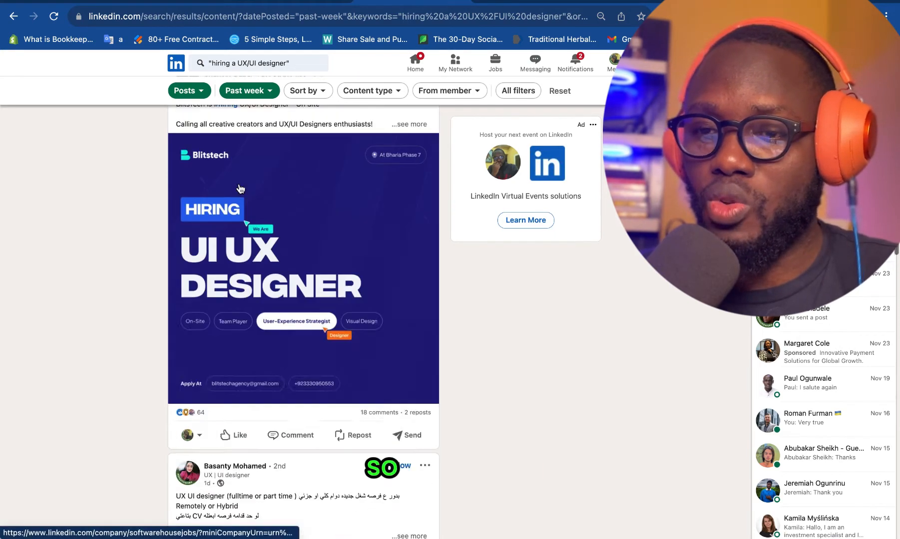
scroll("down", 3)
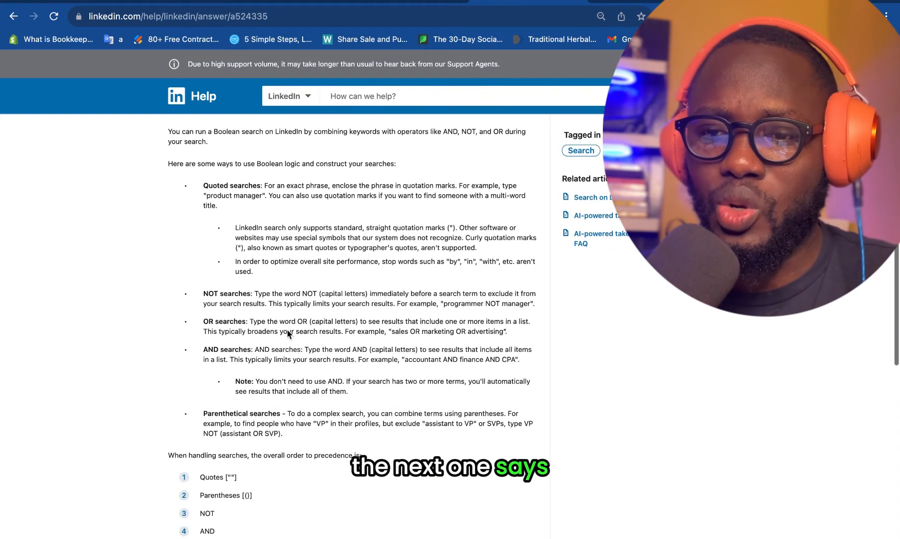
scroll("down", 3)
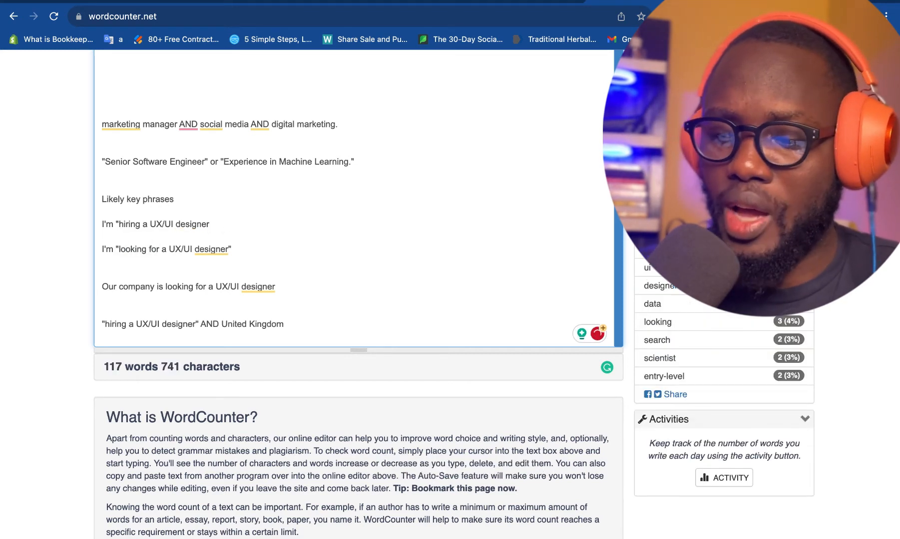
Step: Extend the drafted query to "hiring a UX/UI designer" NOT graphic designer
type("NOT")
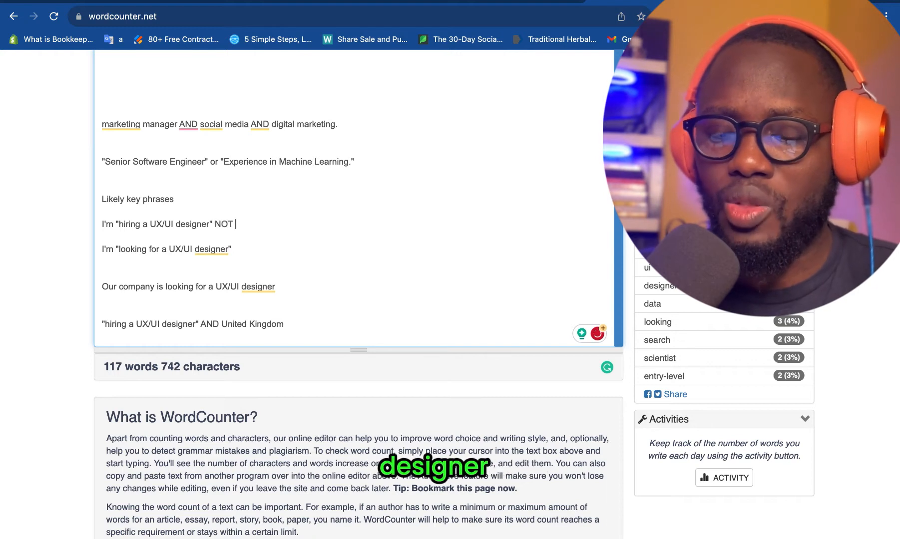
type("graphic")
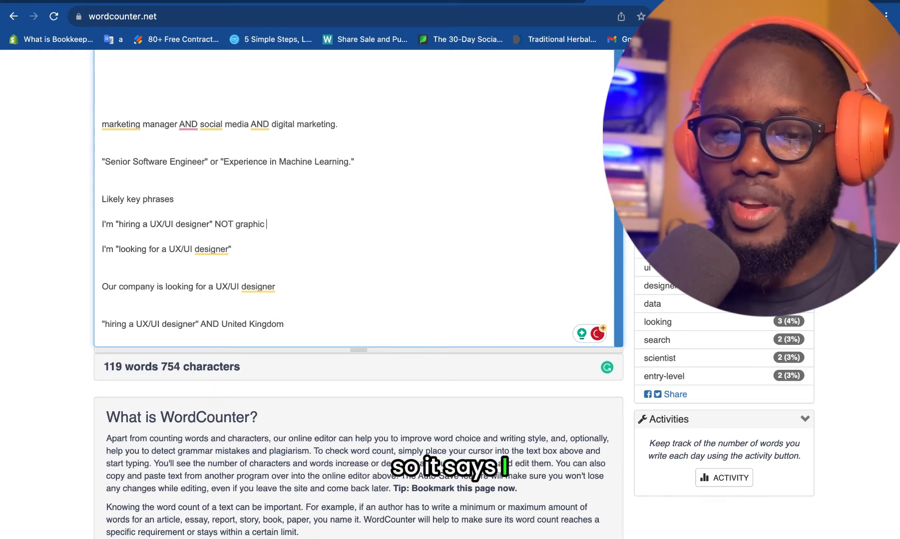
type("designer")
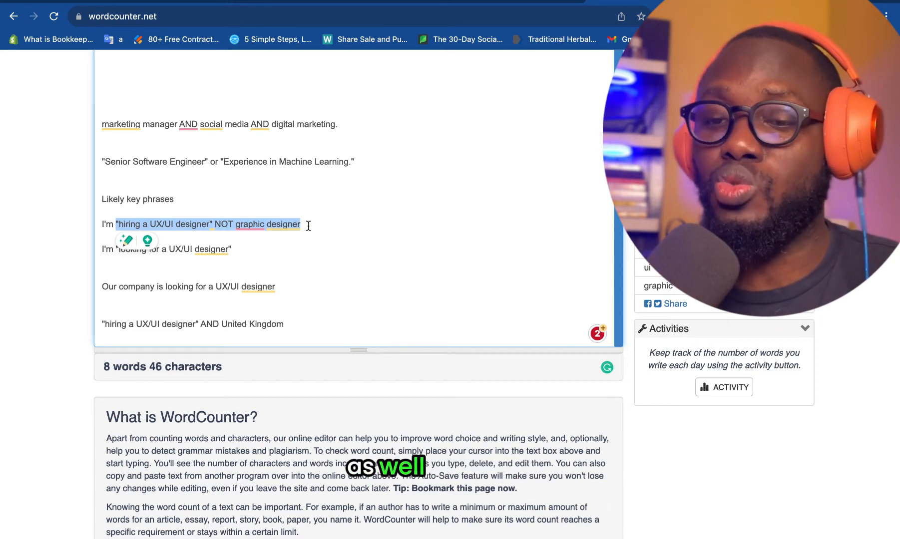
left_click(246, 224)
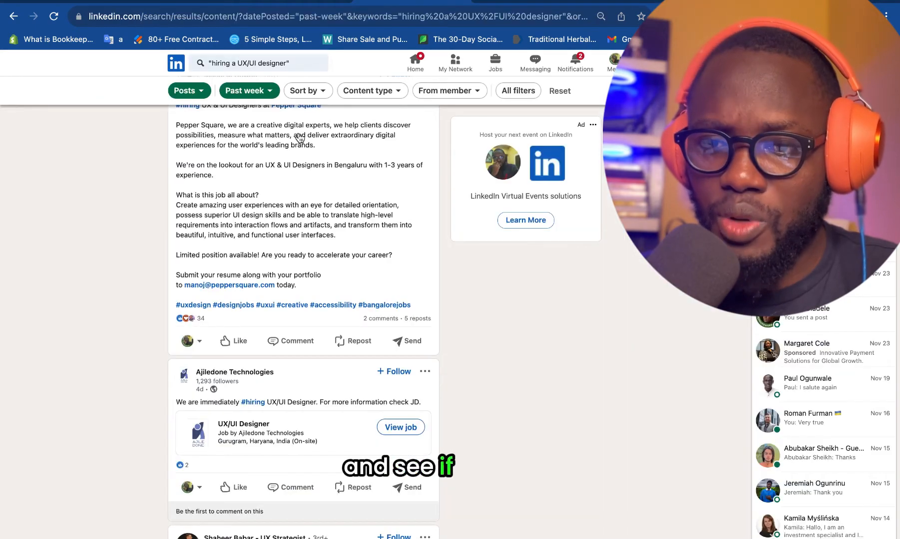
scroll("down", 3)
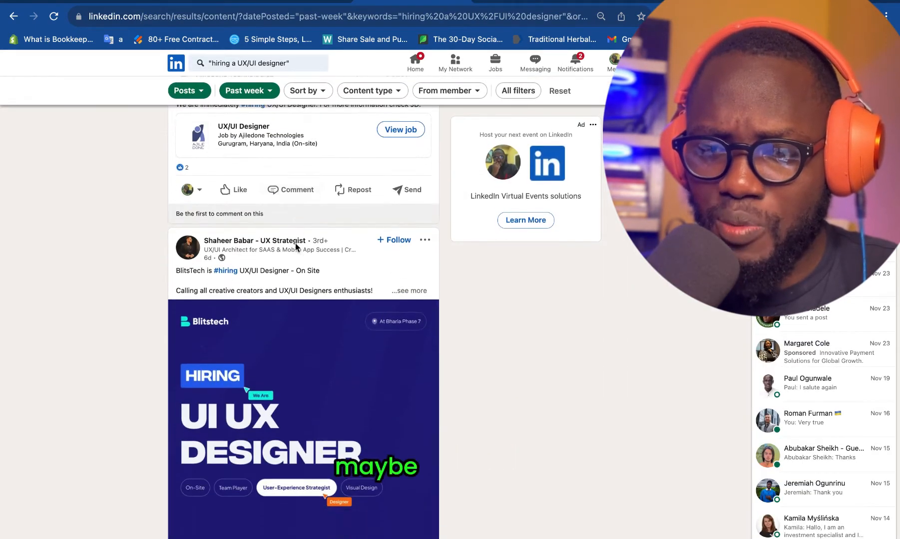
scroll("up", 3)
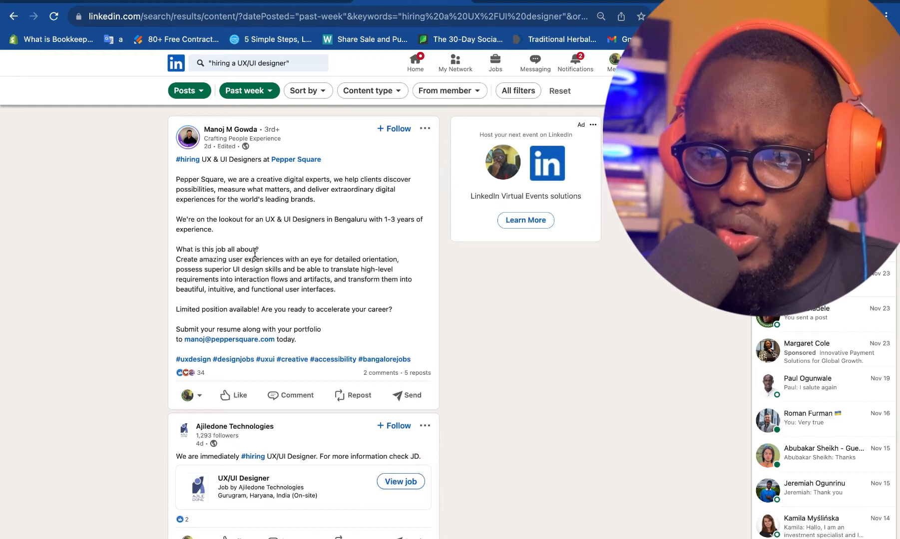
scroll("down", 3)
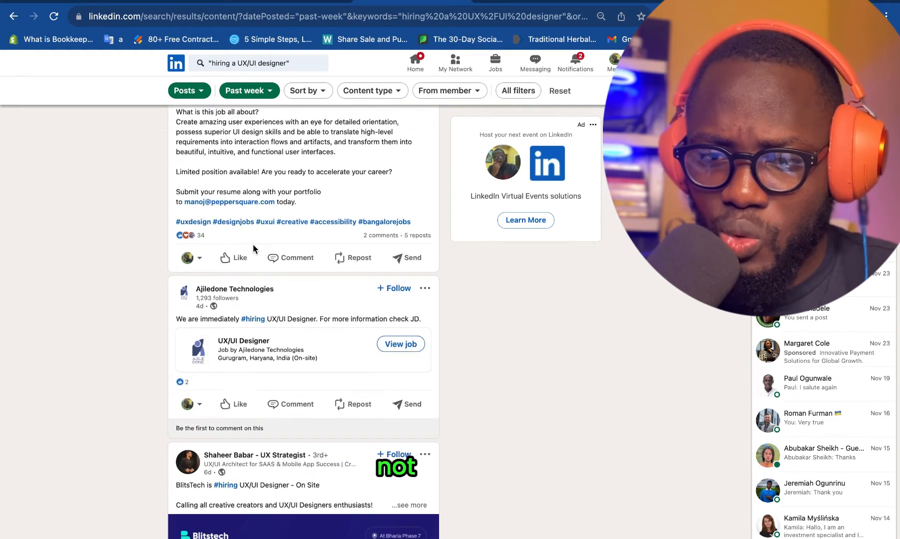
scroll("down", 3)
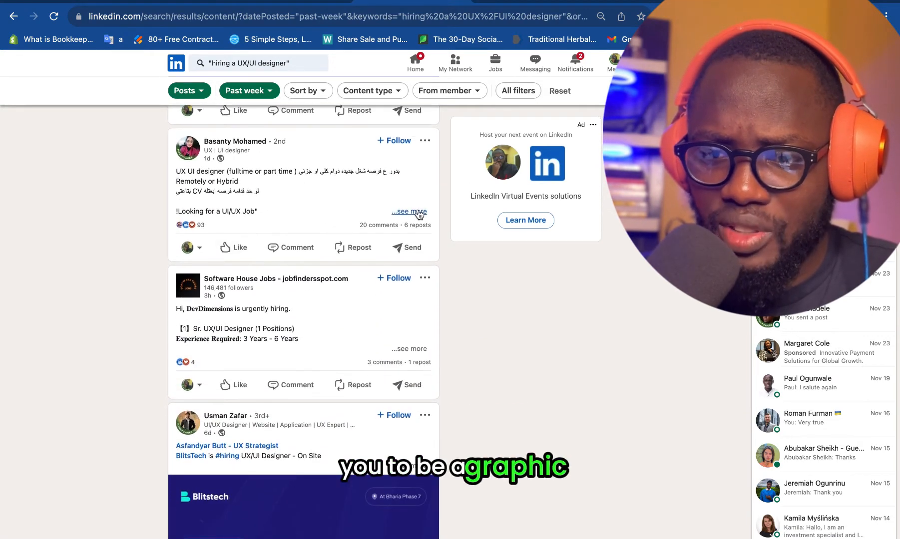
scroll("down", 3)
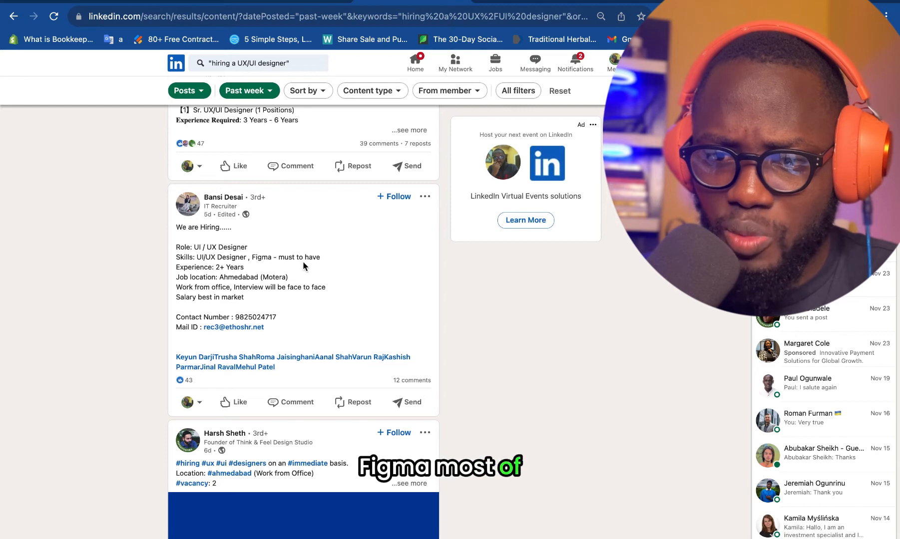
scroll("down", 3)
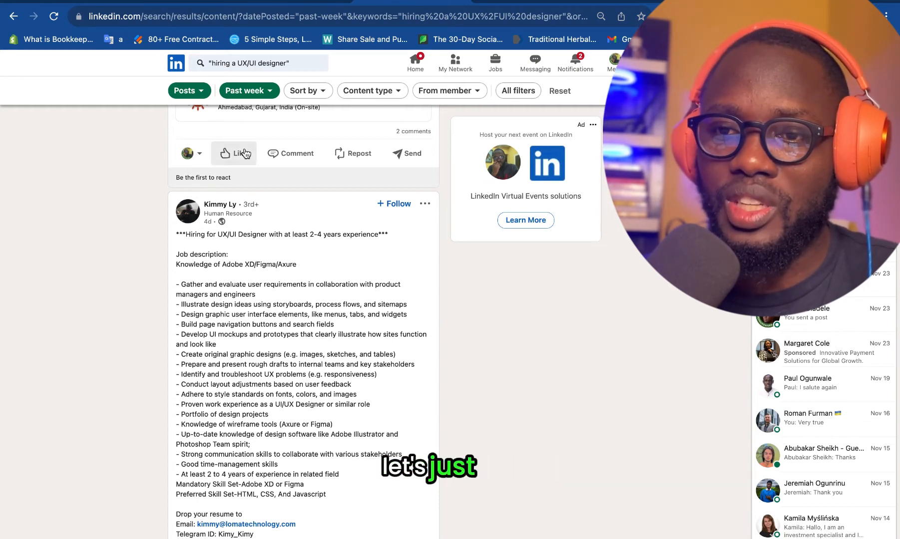
Step: Rerun the past-week search as "hiring a UX/UI designer" NOT Axure
left_click(259, 63)
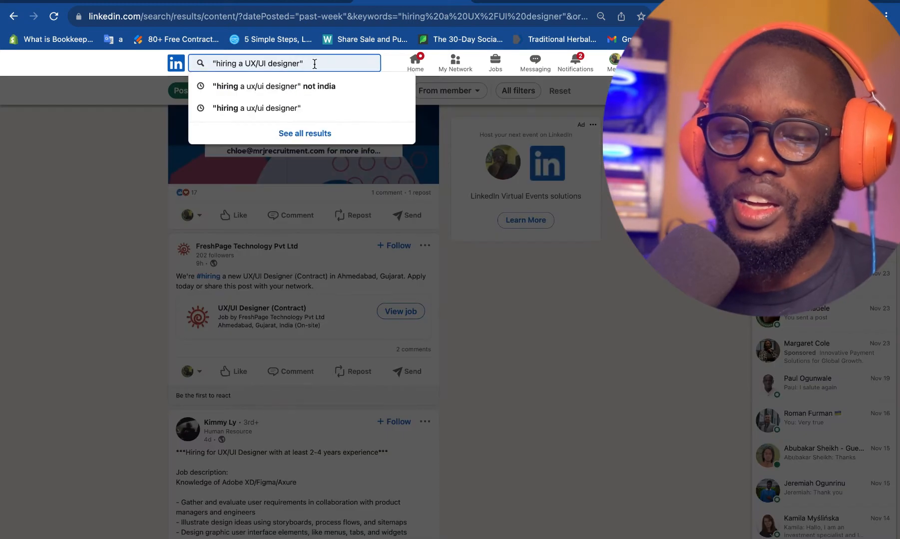
type("NOT")
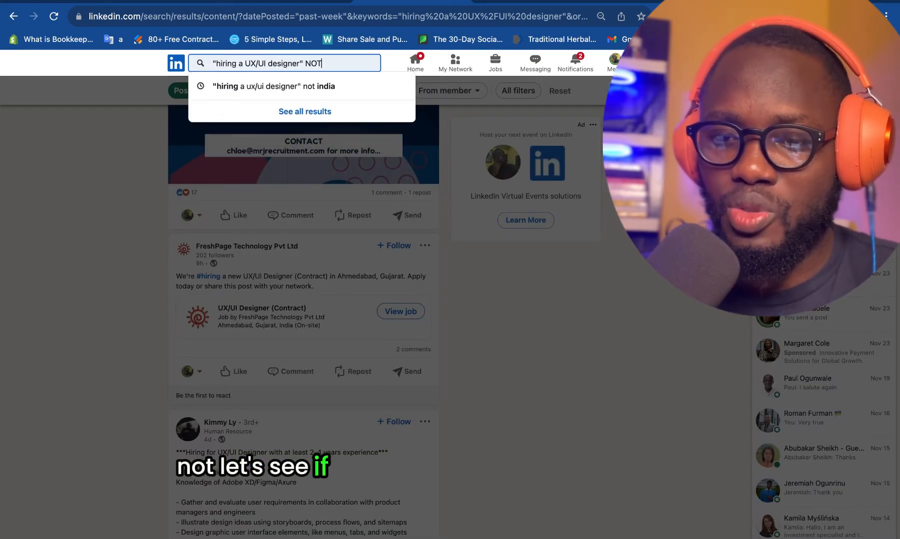
type("Axure")
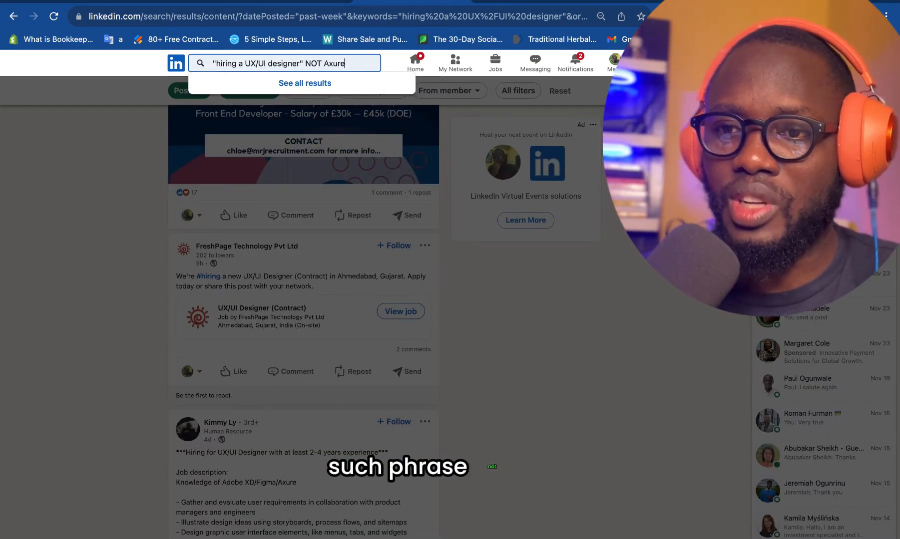
key("Return")
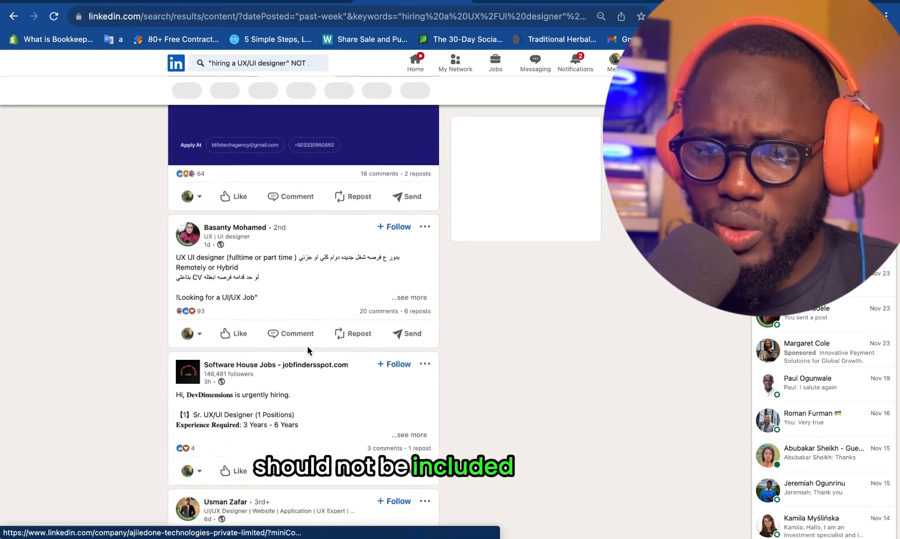
Step: Scroll through the refreshed UX/UI designer hiring posts excluding Axure
scroll("up", 3)
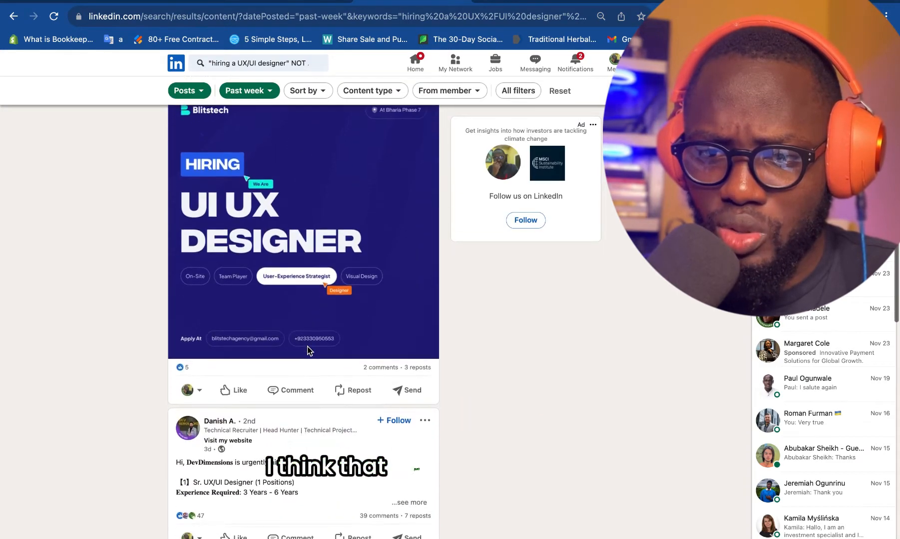
scroll("down", 3)
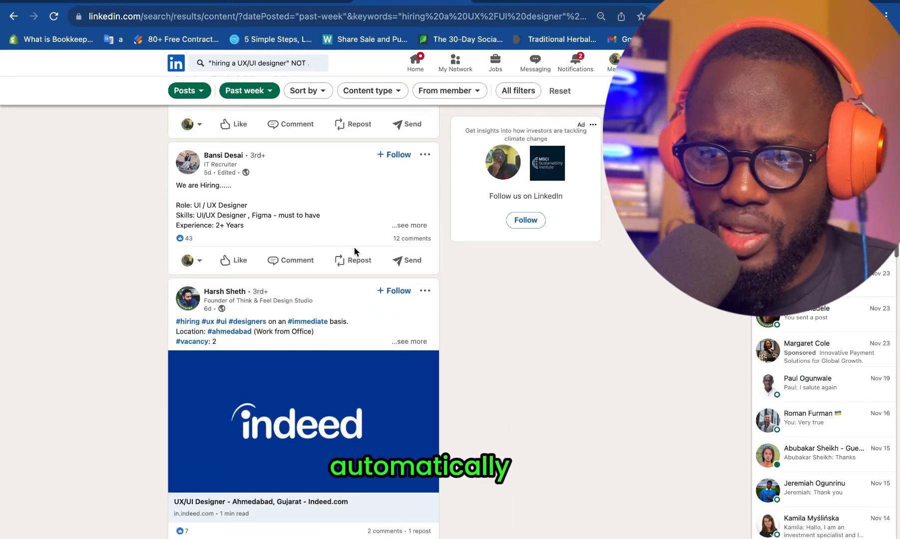
scroll("down", 3)
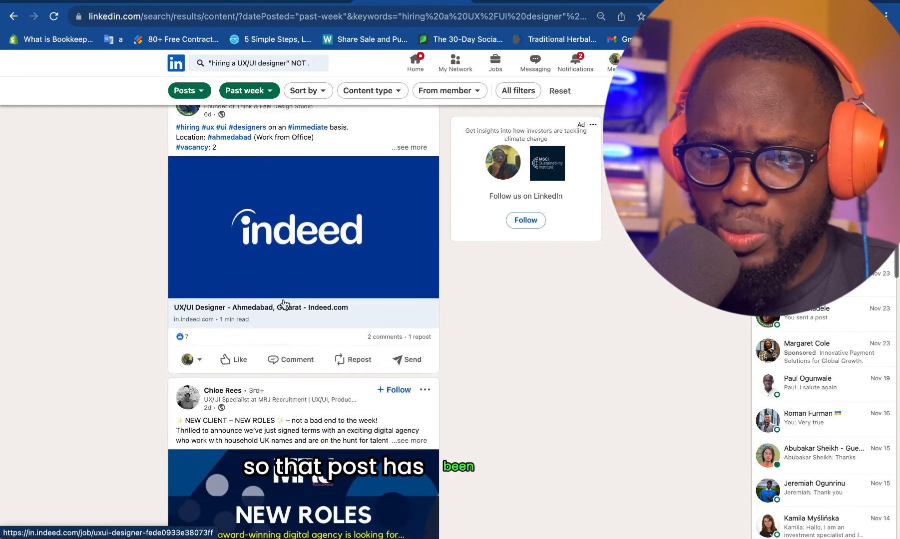
scroll("up", 3)
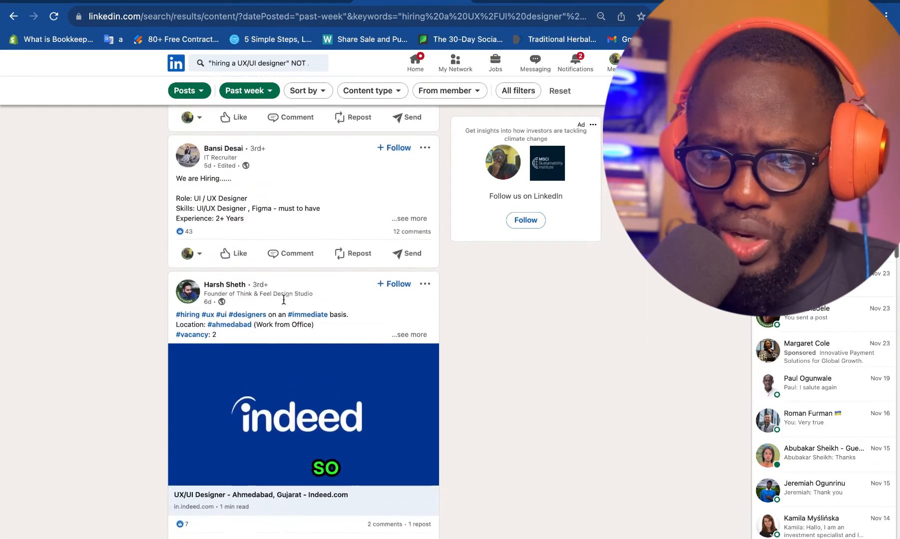
scroll("down", 3)
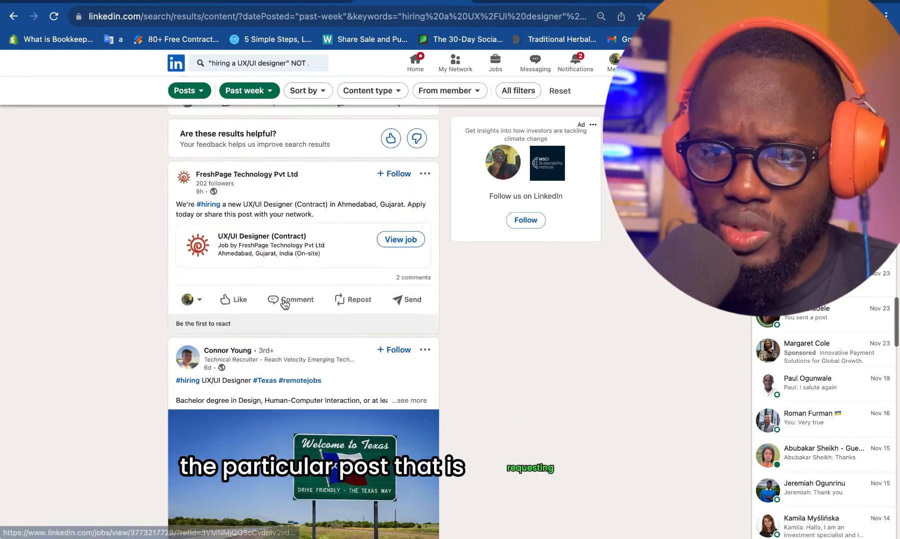
scroll("down", 3)
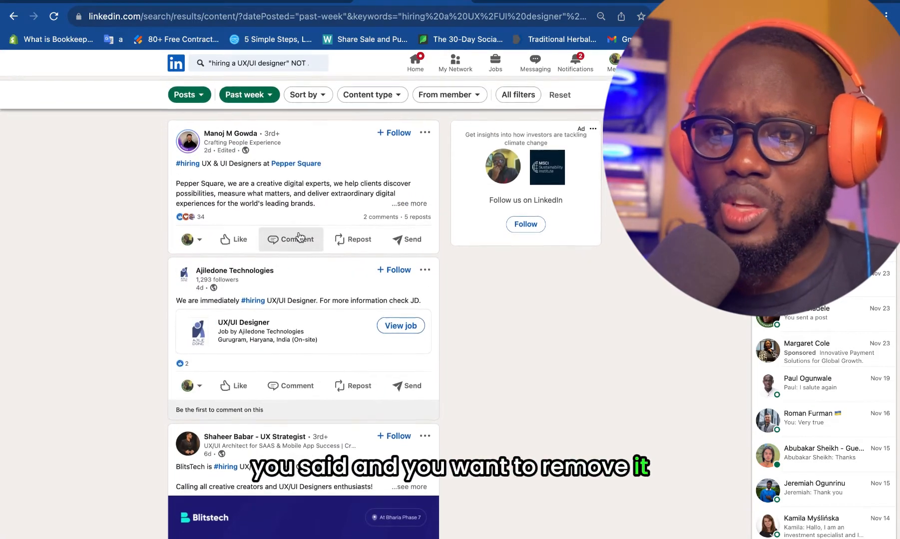
left_click(287, 63)
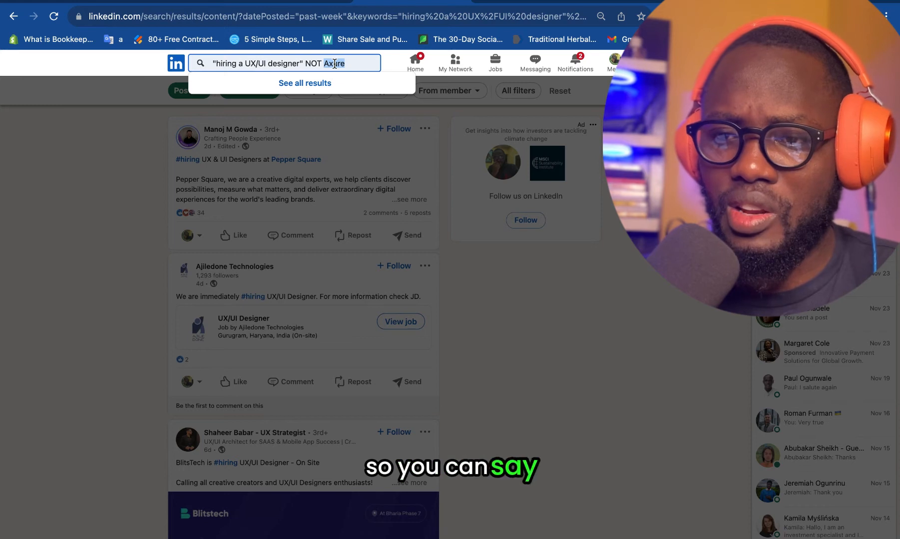
type("Graphic")
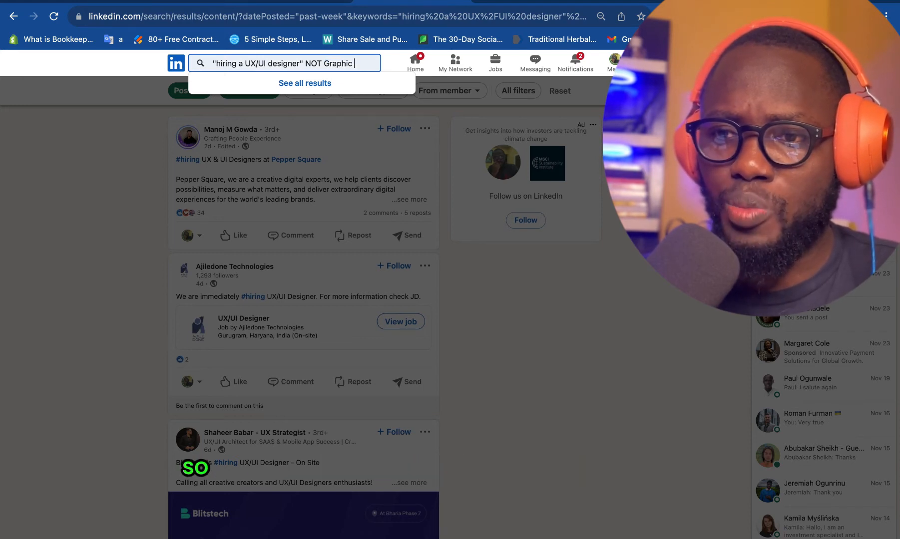
type("Designer")
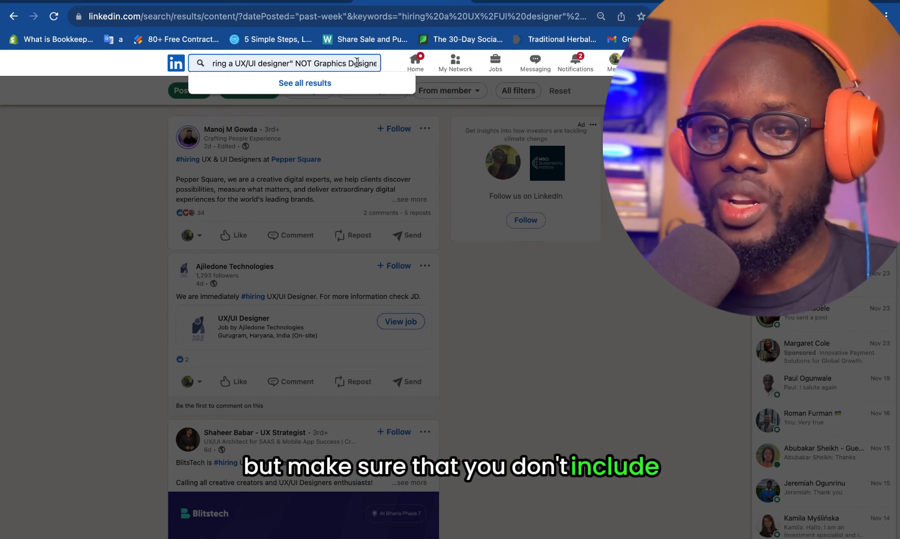
key("Return")
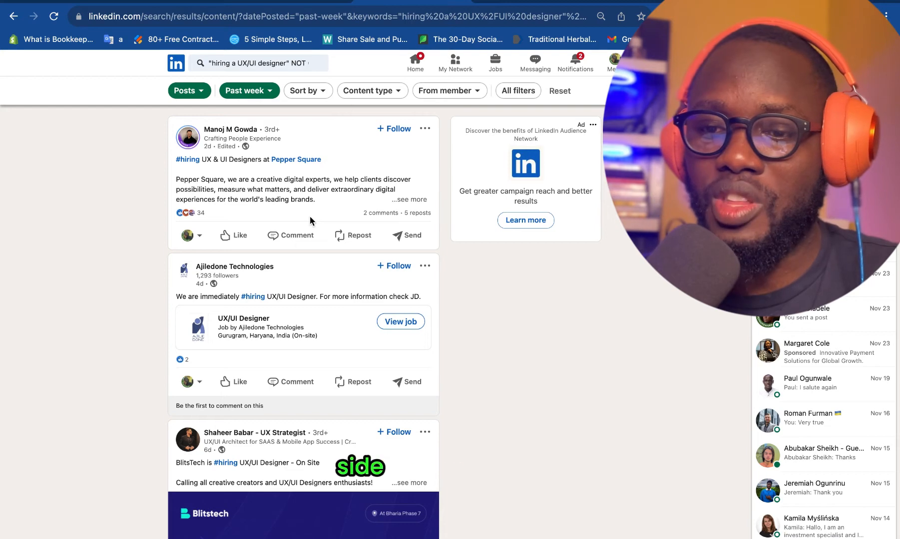
scroll("down", 3)
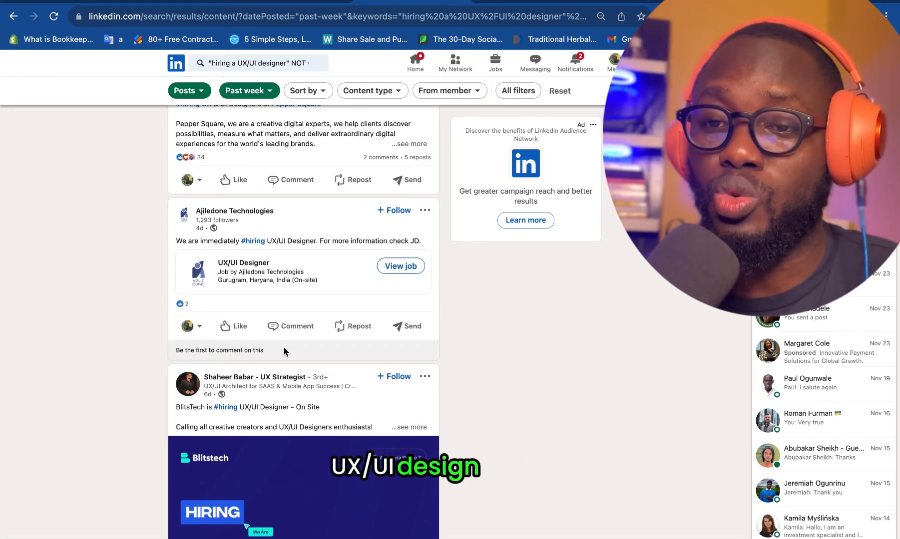
mouse_move(454, 63)
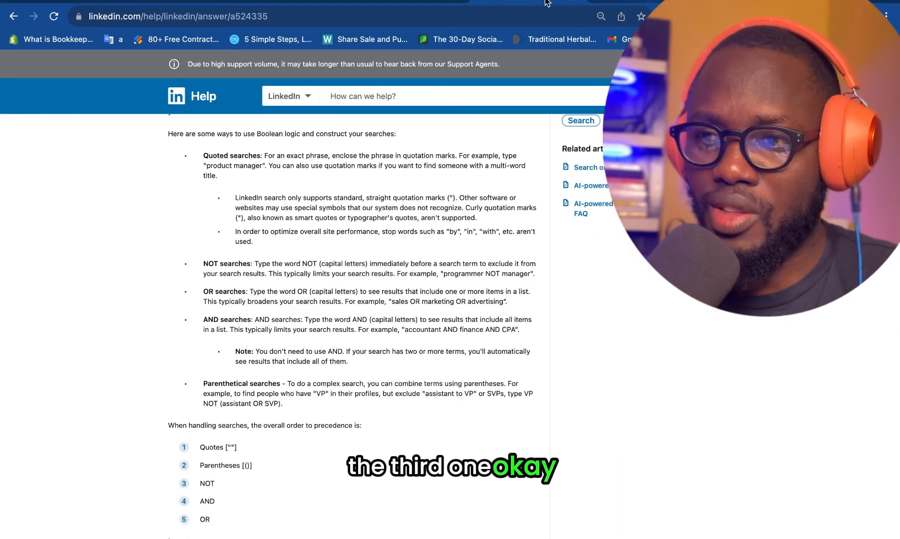
scroll("down", 3)
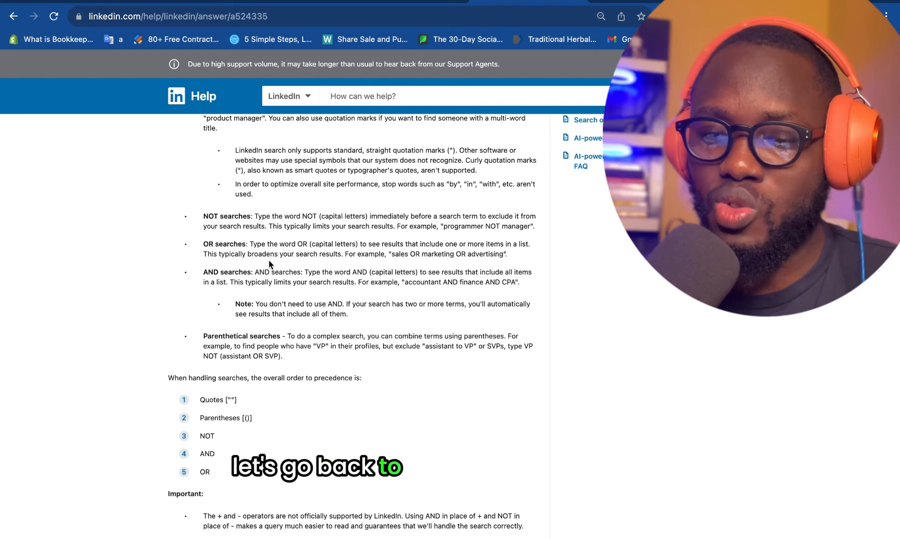
scroll("down", 3)
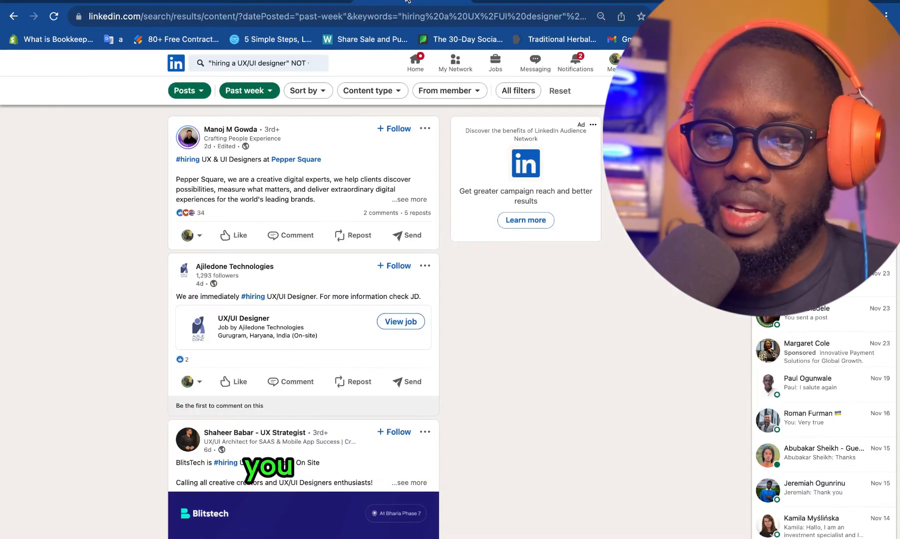
Step: Expand the Pepper Square hiring post, read it, and return to the LinkedIn results tab
left_click(409, 199)
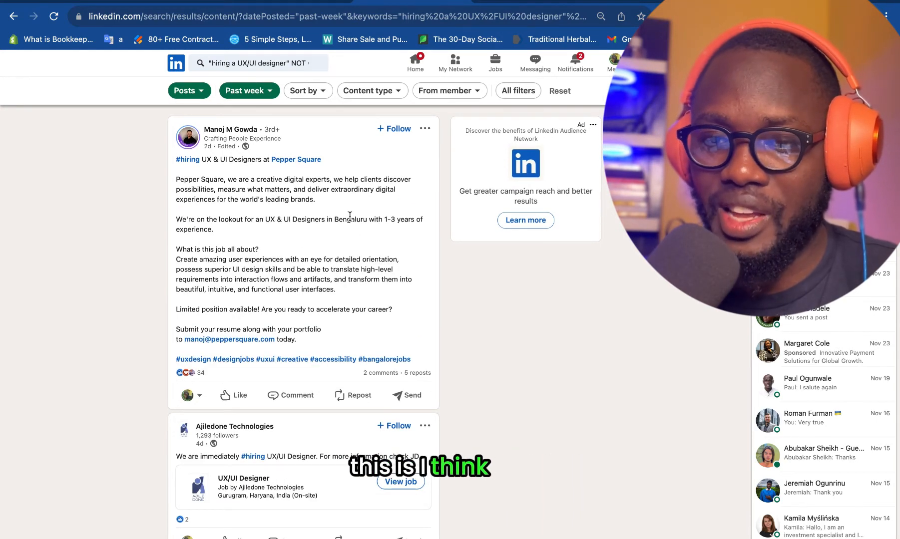
scroll("down", 3)
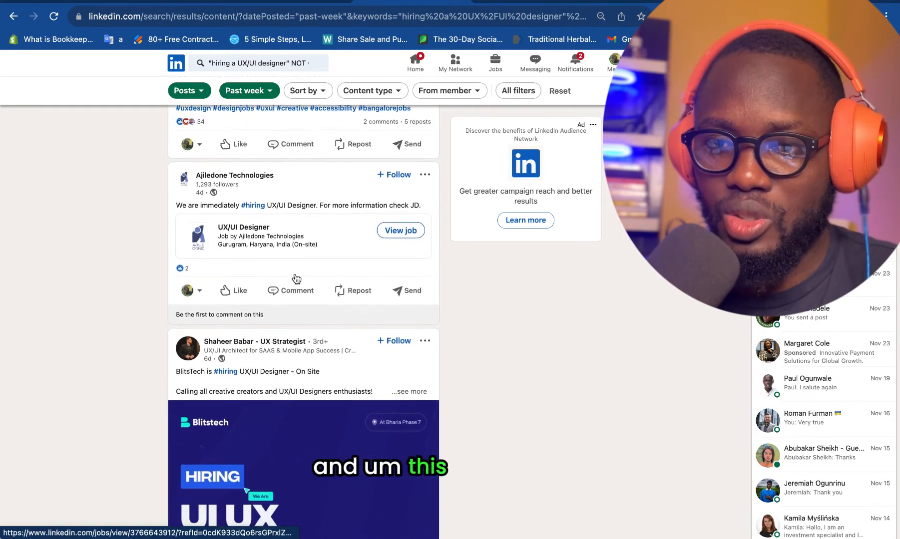
scroll("down", 3)
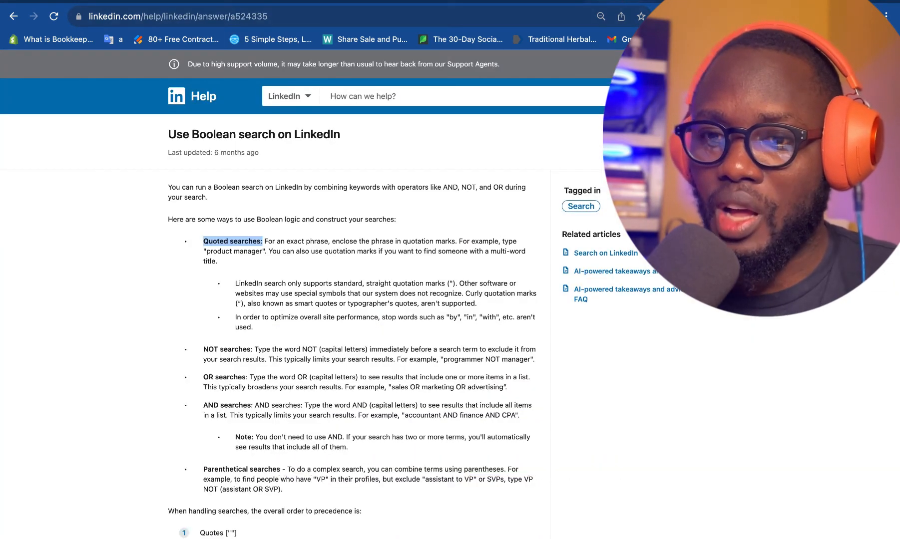
scroll("down", 3)
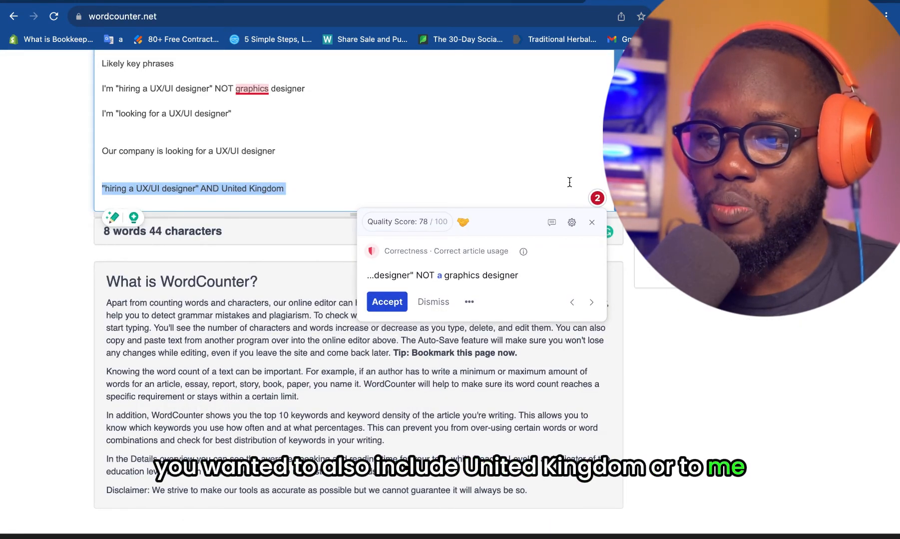
left_click(591, 222)
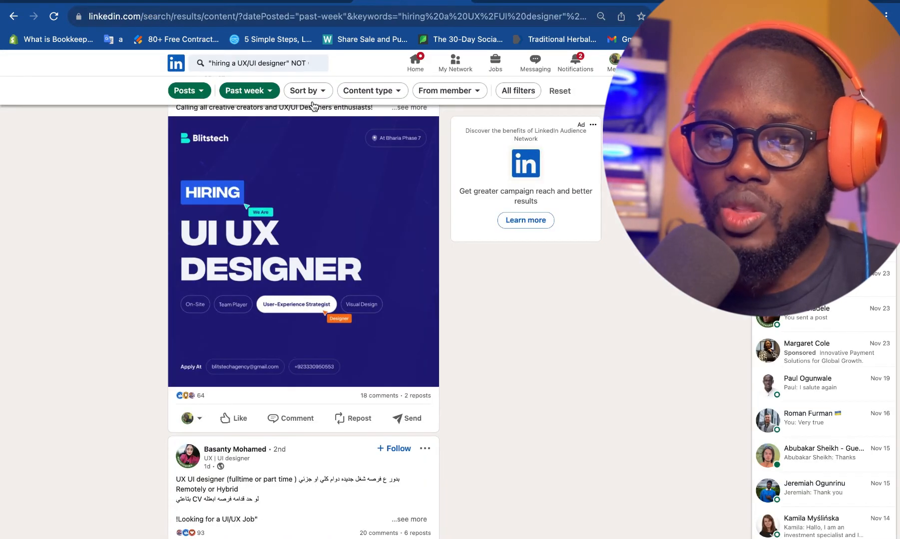
Step: Run the AND United Kingdom search filtered to Past month and expand the London UX/UI designer post
left_click(282, 63)
type("AND")
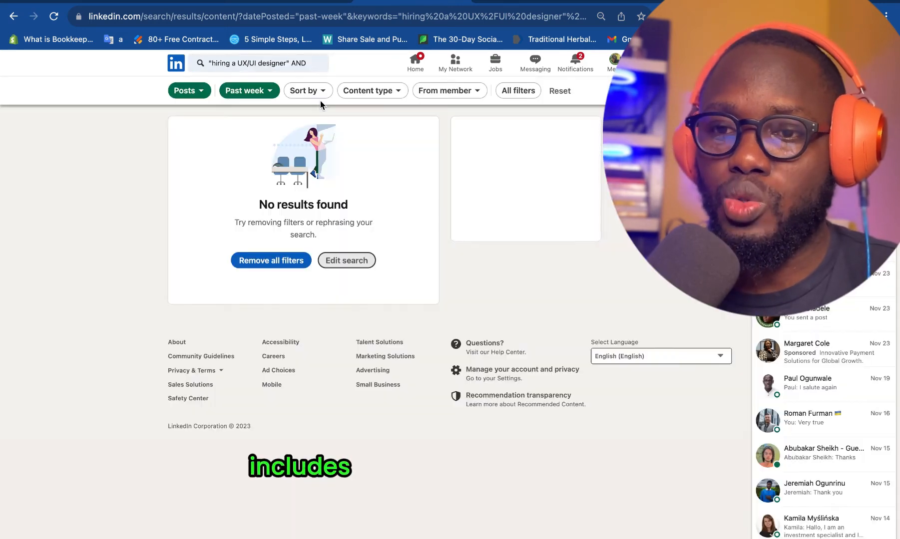
left_click(248, 90)
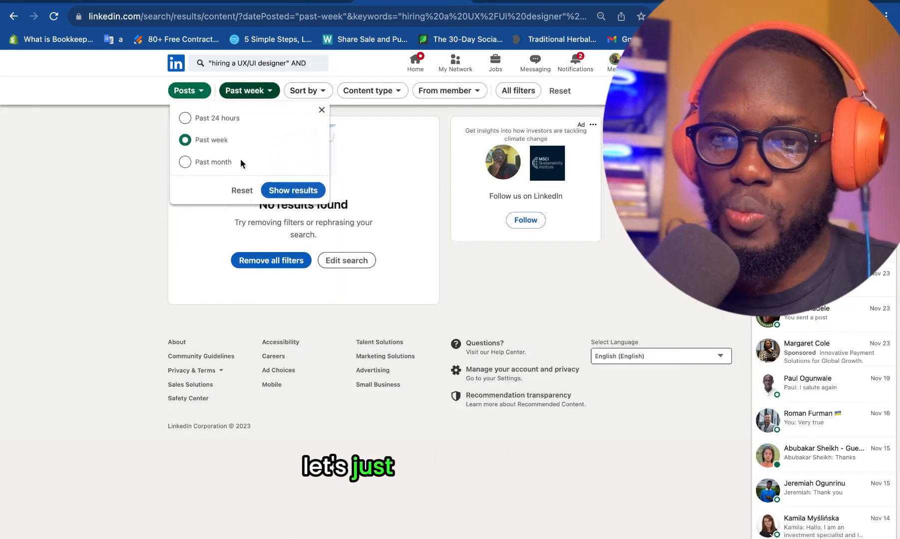
left_click(185, 162)
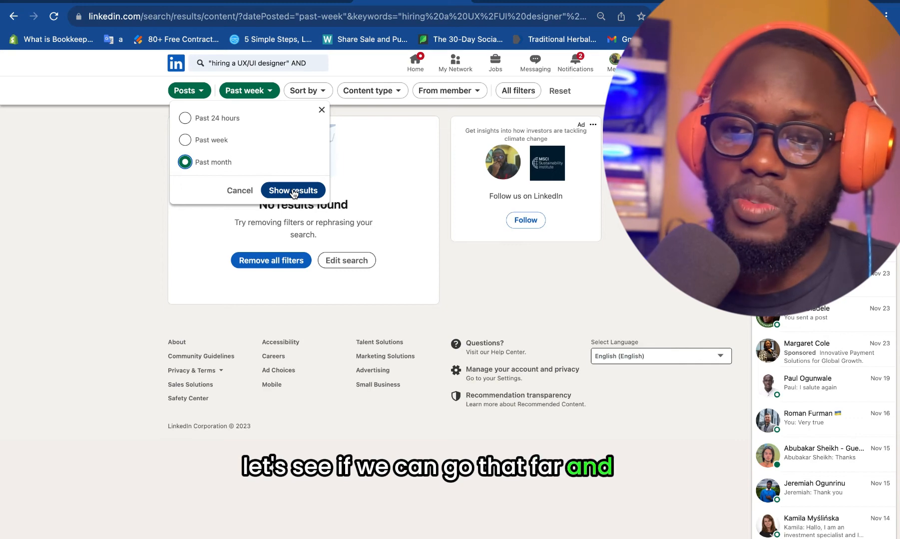
left_click(293, 190)
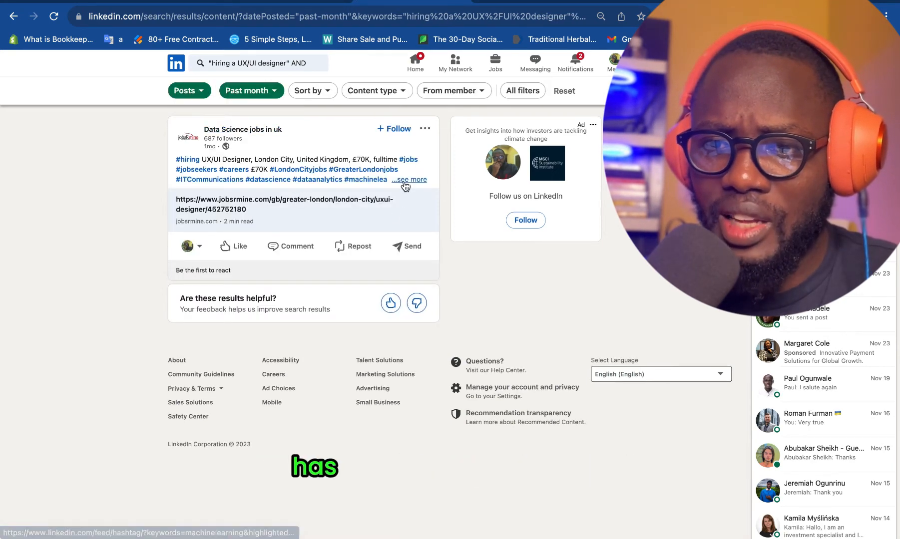
left_click(408, 179)
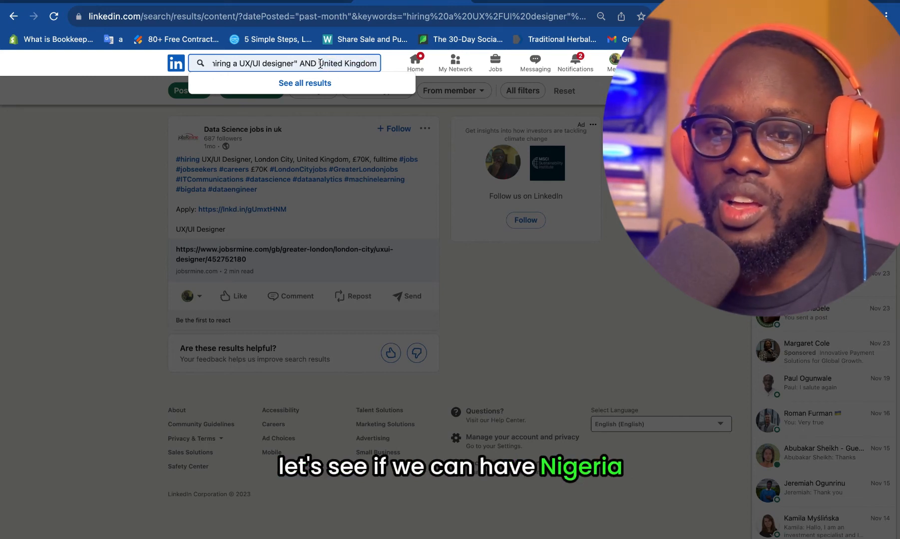
Step: Replace United Kingdom with Nigeria in the past-month AND search
type("Nig")
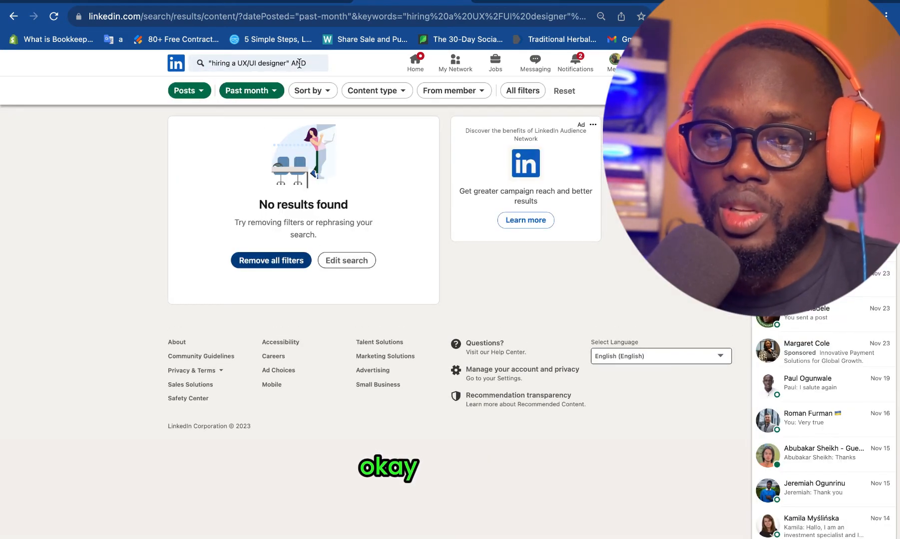
type("Nigeria")
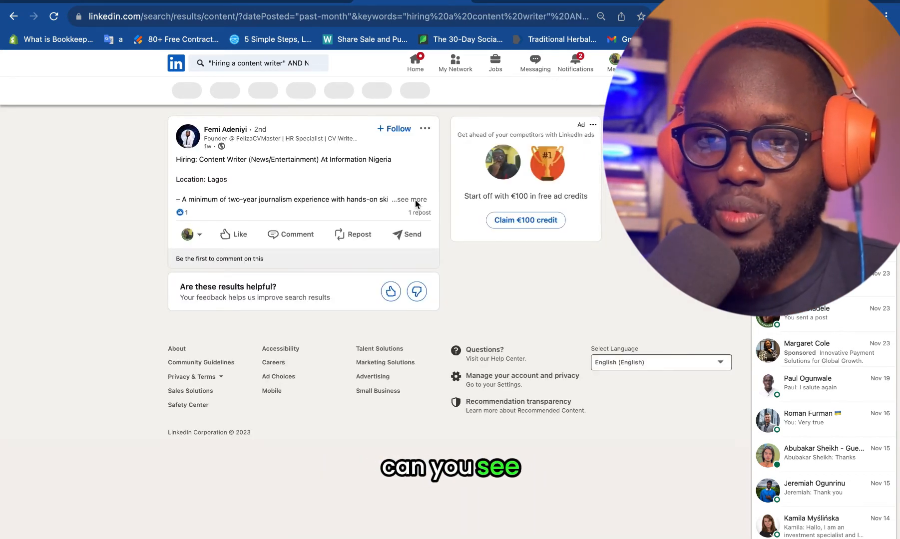
Step: Expand the Lagos content writer post fully, then review and dismiss the Date posted filter unchanged
left_click(410, 199)
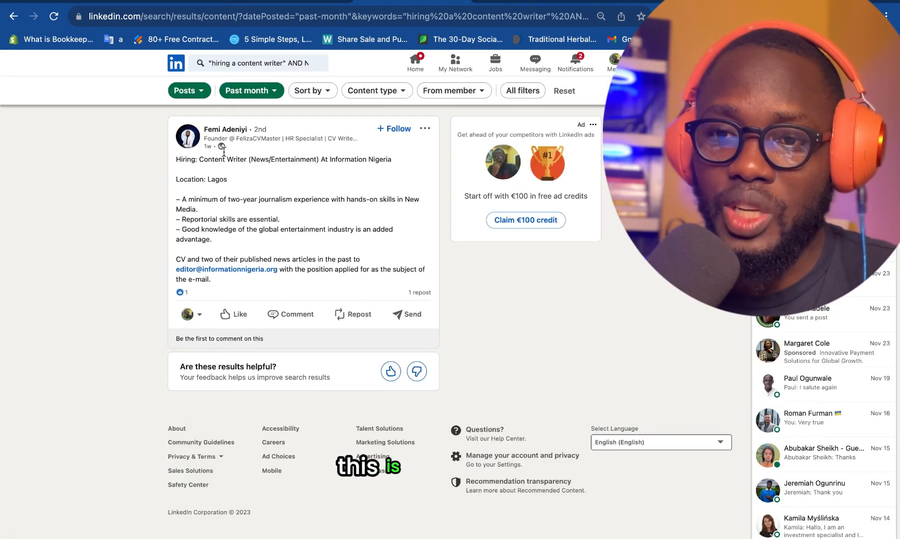
left_click(250, 91)
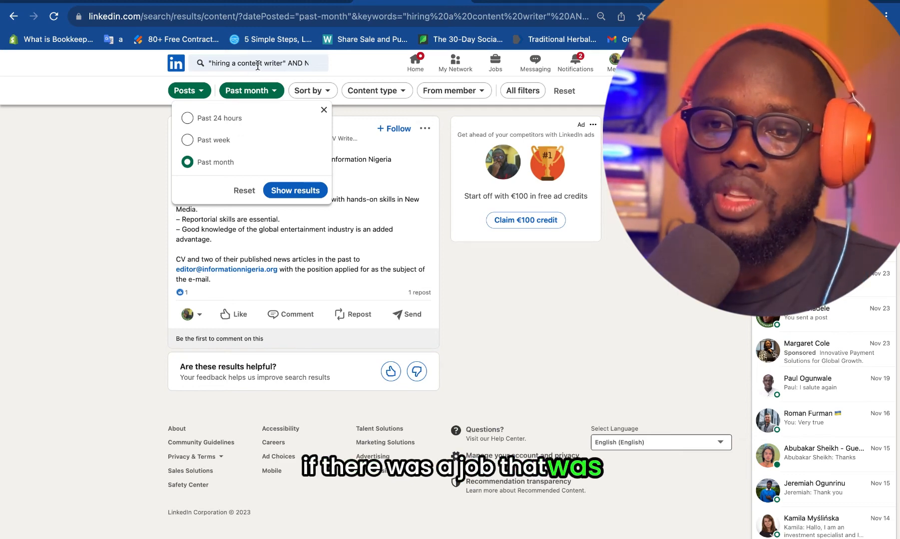
left_click(295, 190)
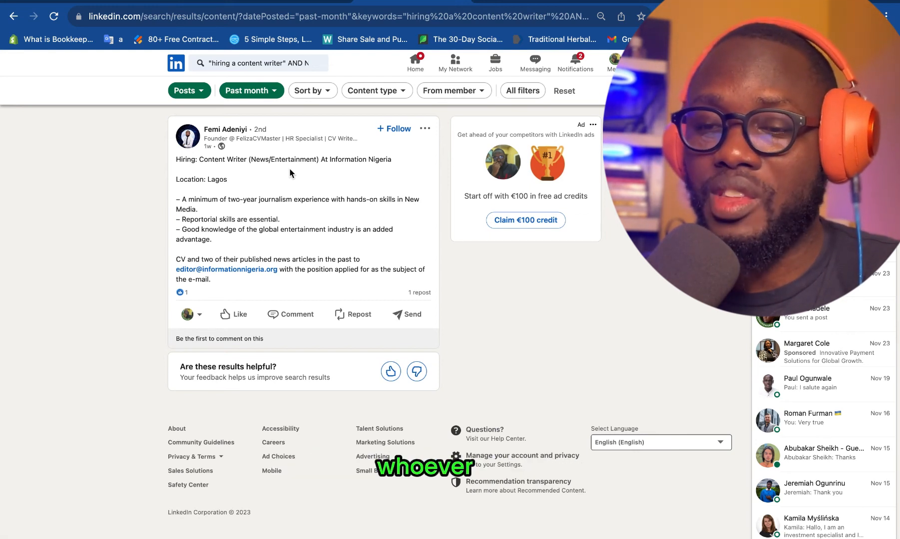
mouse_move(287, 252)
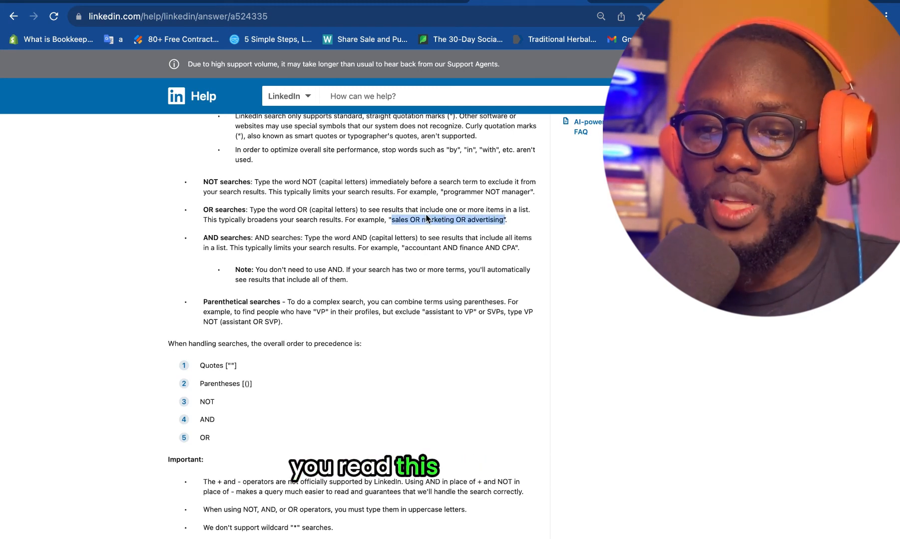
Step: Highlight the OR example, the Quoted searches rule and the AND searches rule in the Boolean guide
double_click(432, 209)
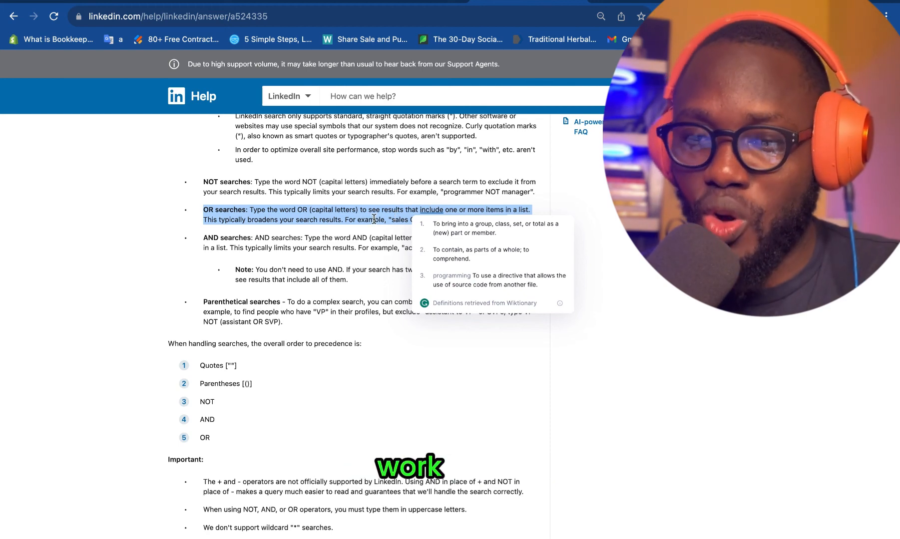
scroll("up", 3)
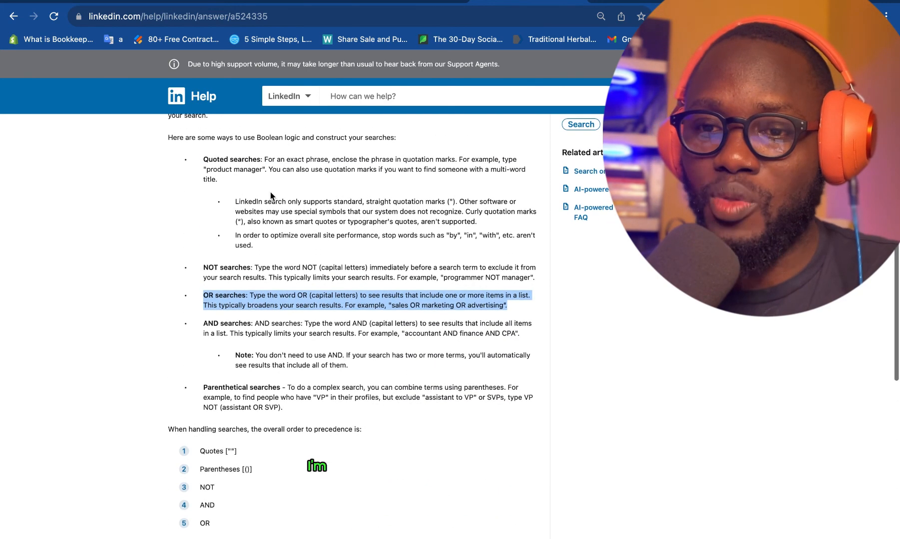
double_click(219, 160)
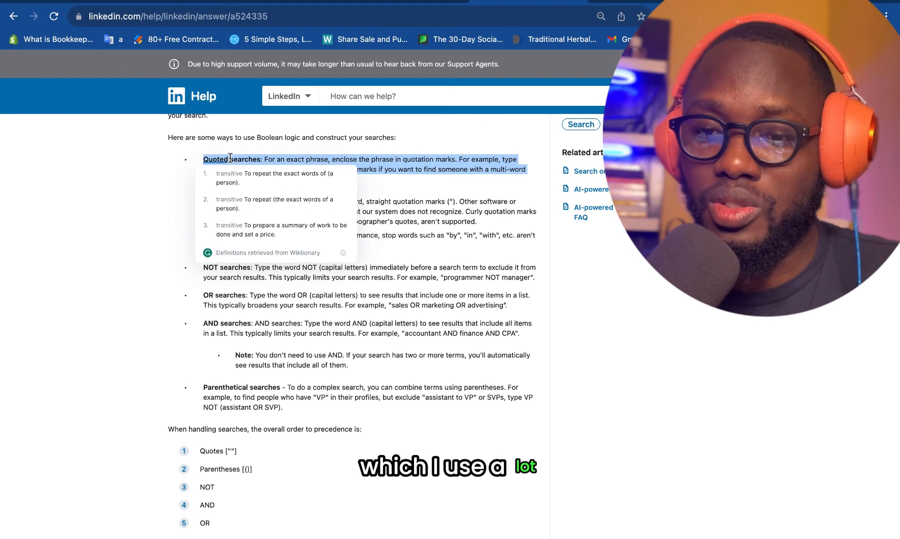
scroll("down", 3)
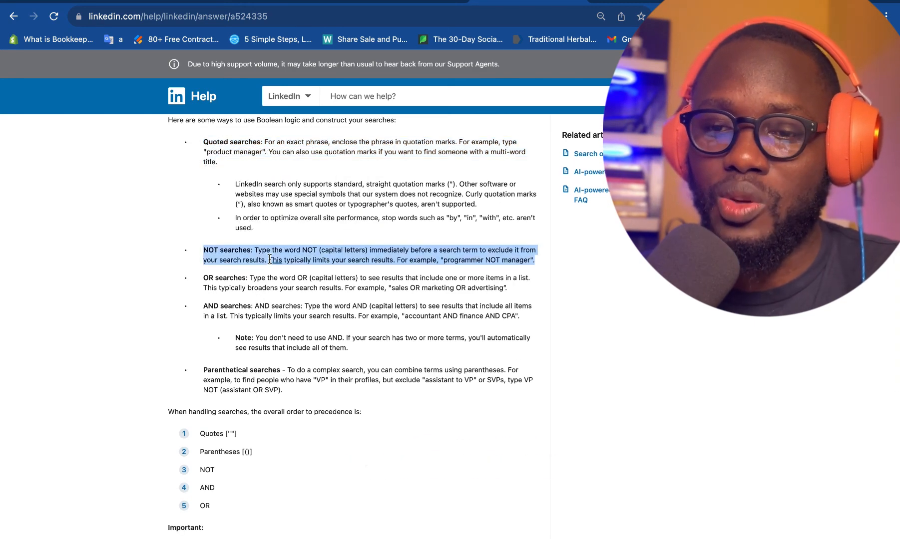
double_click(229, 306)
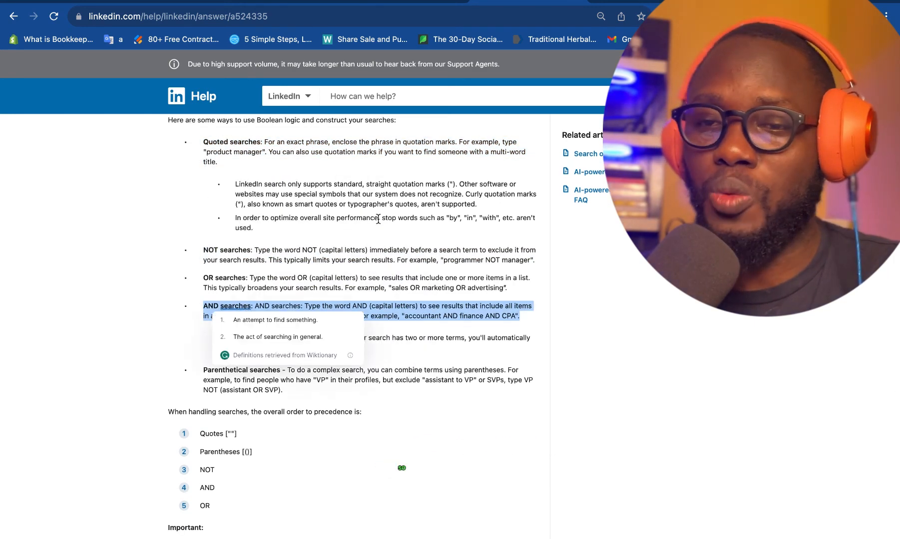